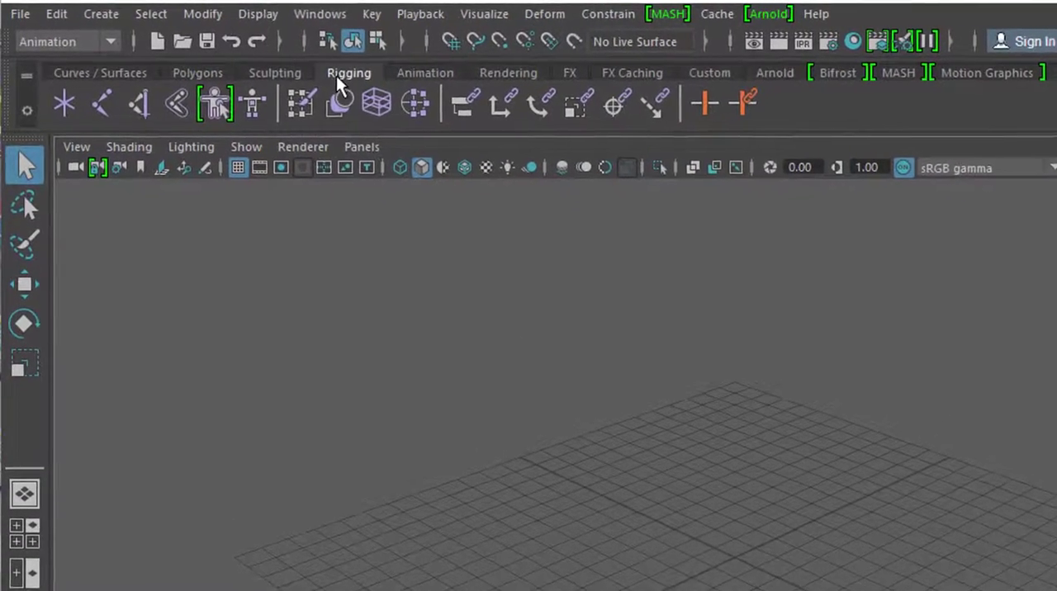
# Switch the menu set to Modeling, then back to Animation
pyautogui.click(66, 41)
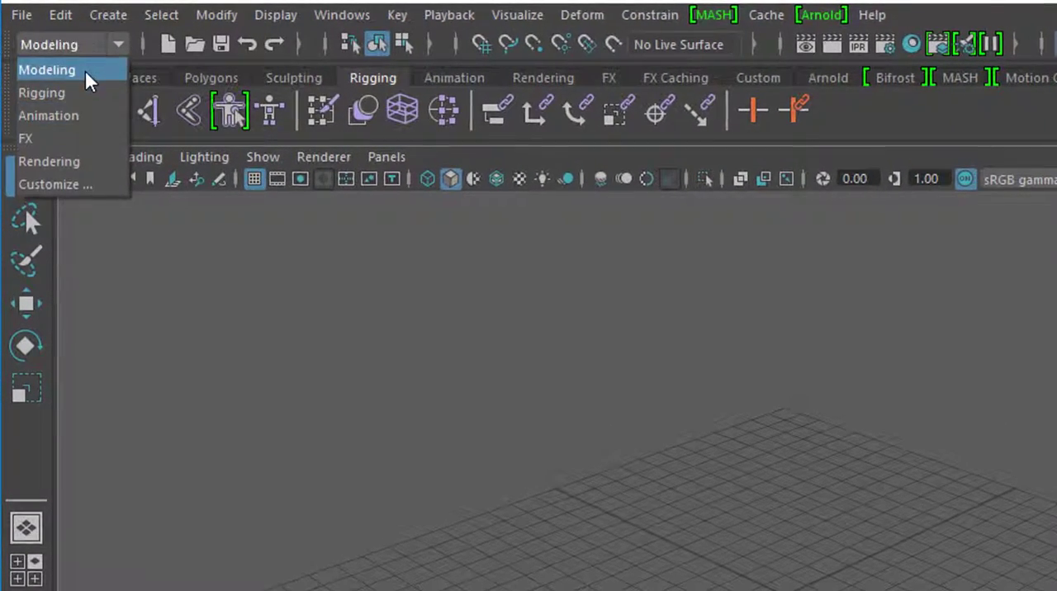
pyautogui.click(48, 69)
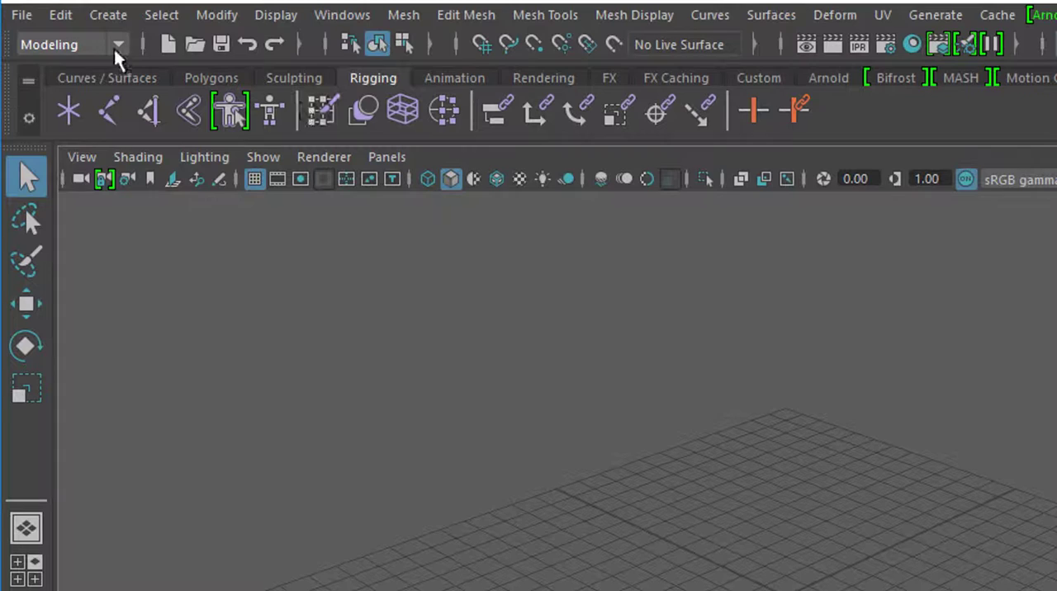
pyautogui.click(119, 44)
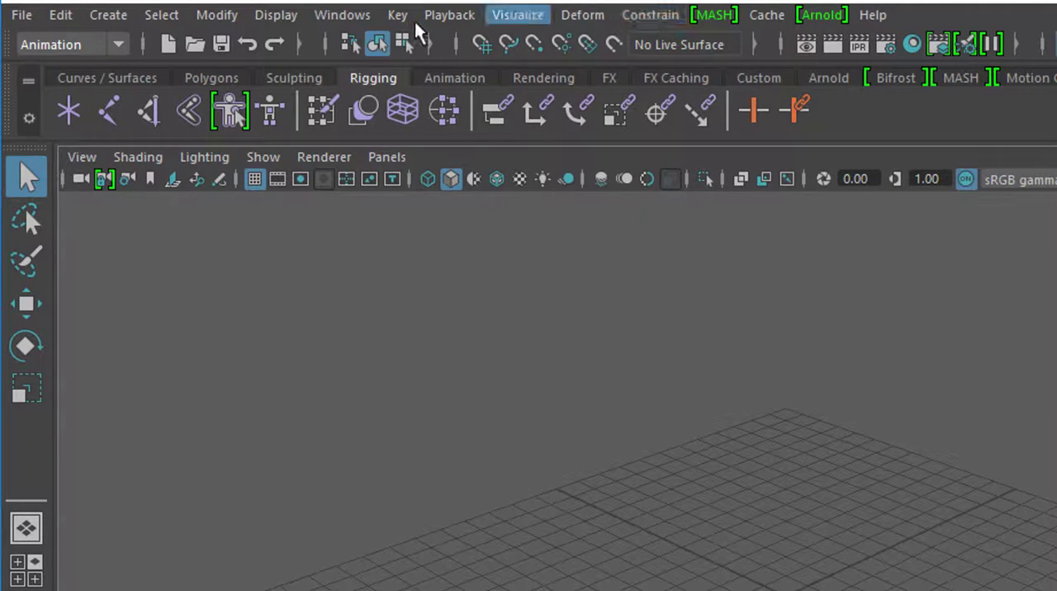
pyautogui.moveTo(322, 111)
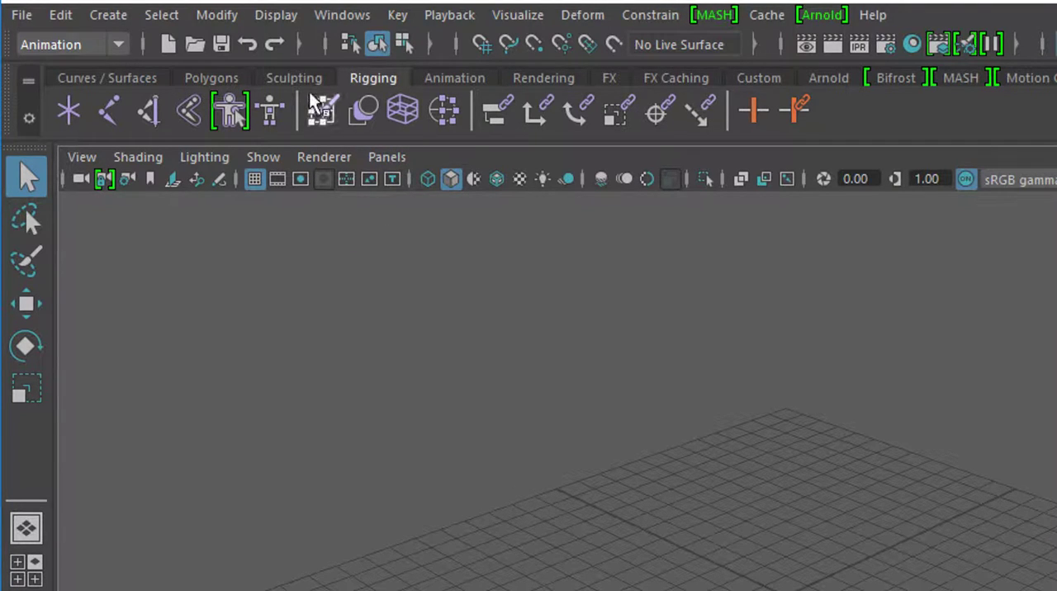
# Browse the shelf tool sets, open HumanIK tools and dismiss the Quick Rig window
pyautogui.click(211, 78)
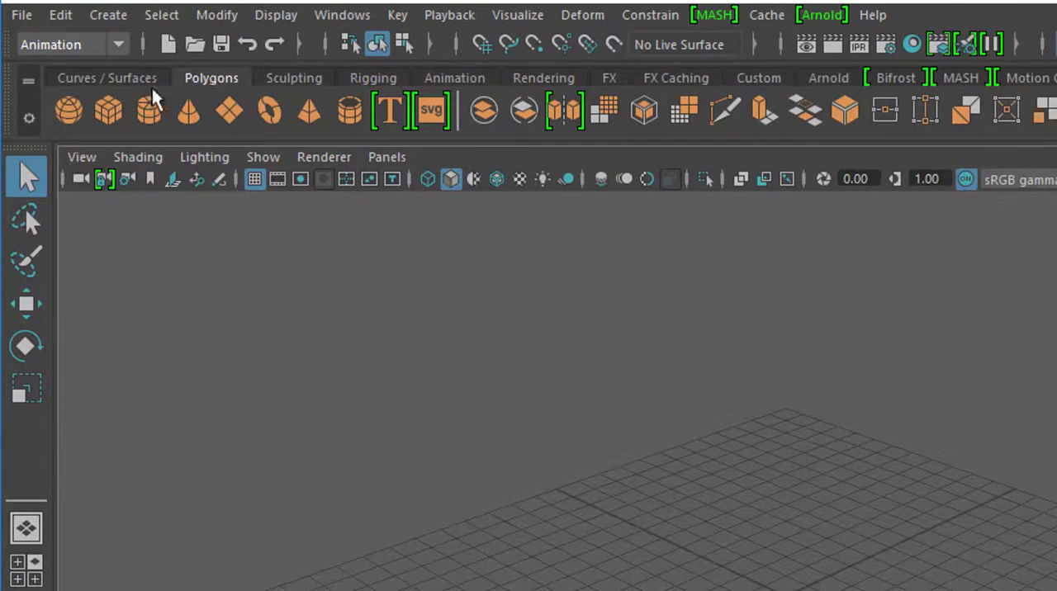
pyautogui.click(107, 77)
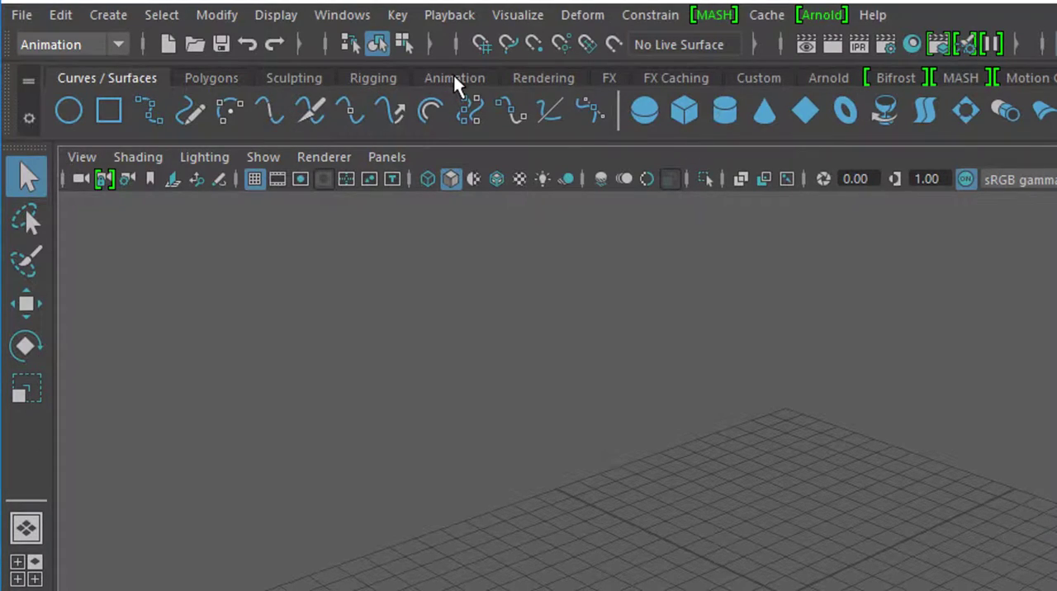
pyautogui.click(373, 77)
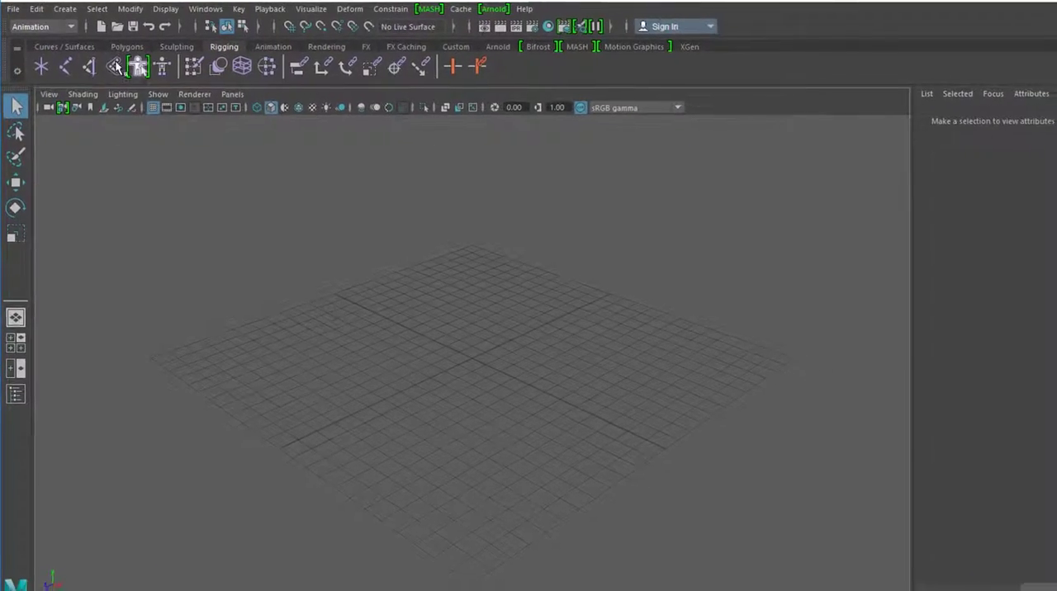
pyautogui.click(907, 204)
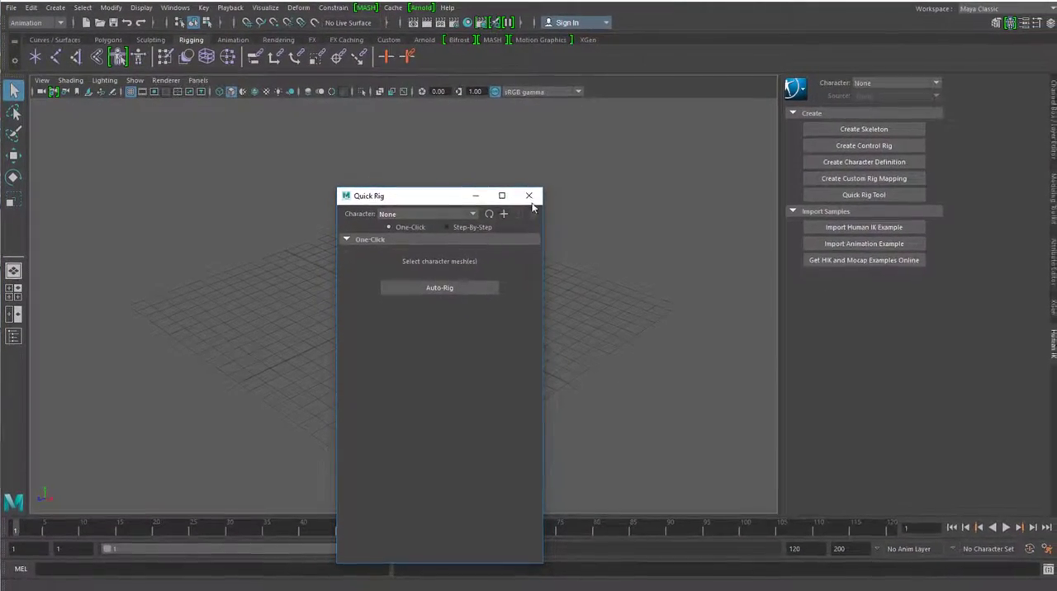
pyautogui.moveTo(528, 195)
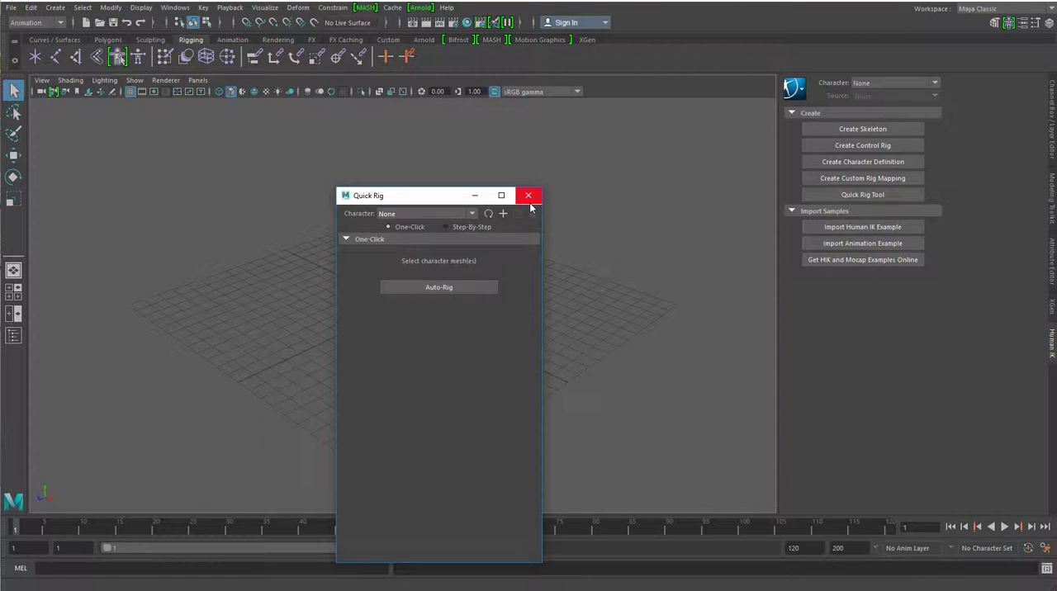
pyautogui.moveTo(535, 205)
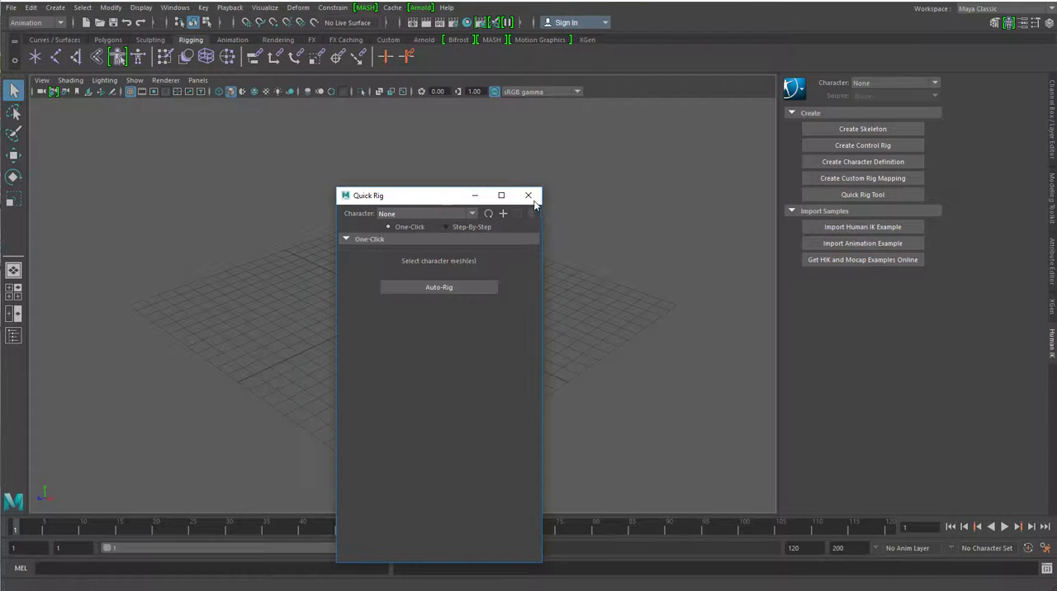
pyautogui.click(528, 196)
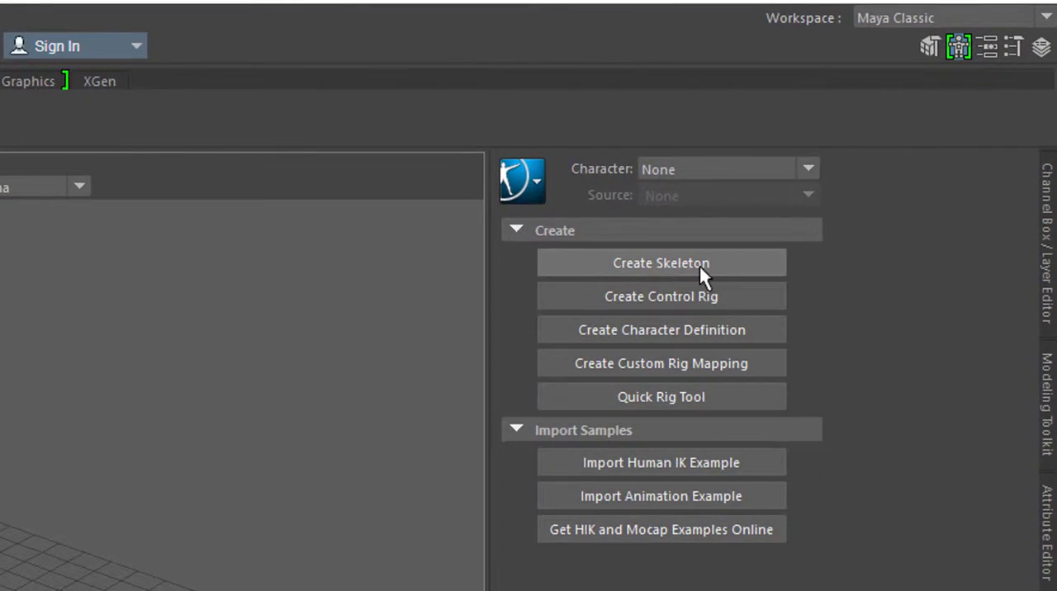
# Create the default Character1 skeleton, frame it in view, and select its spine
pyautogui.click(660, 262)
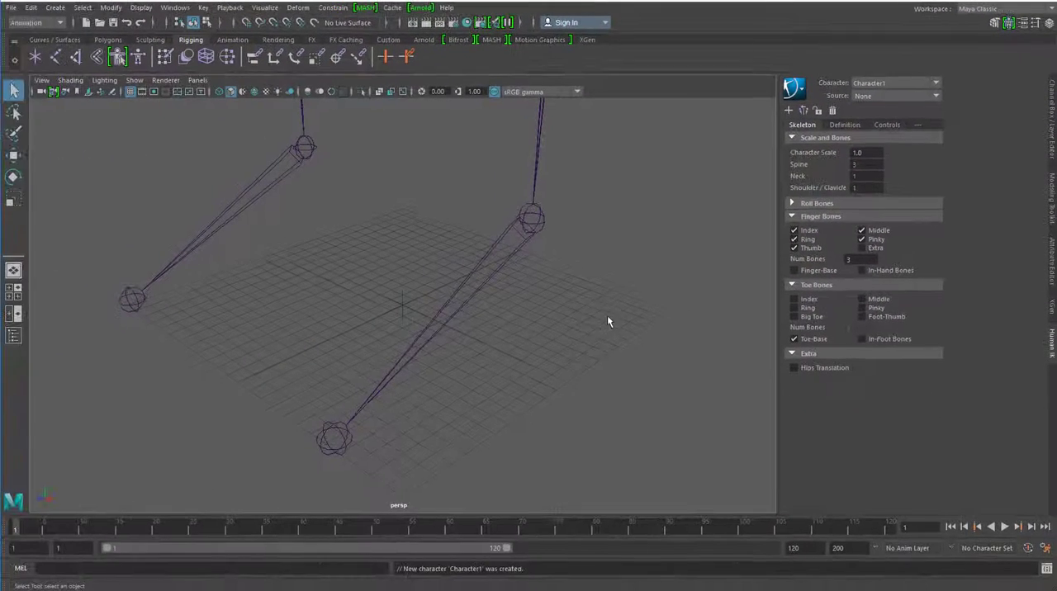
pyautogui.moveTo(607, 322); pyautogui.dragTo(295, 337)
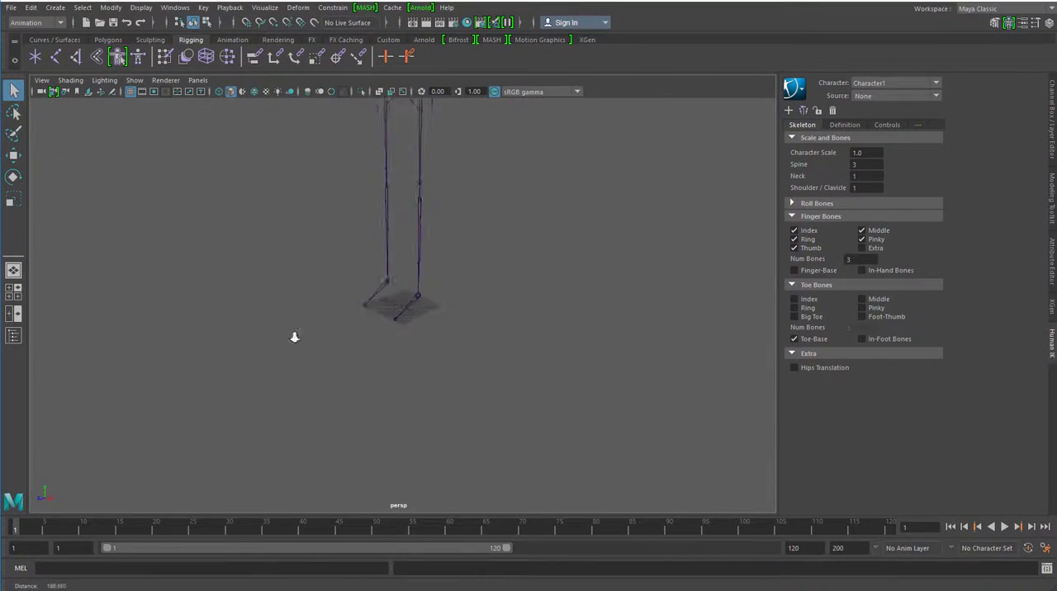
pyautogui.moveTo(295, 337); pyautogui.dragTo(448, 359)
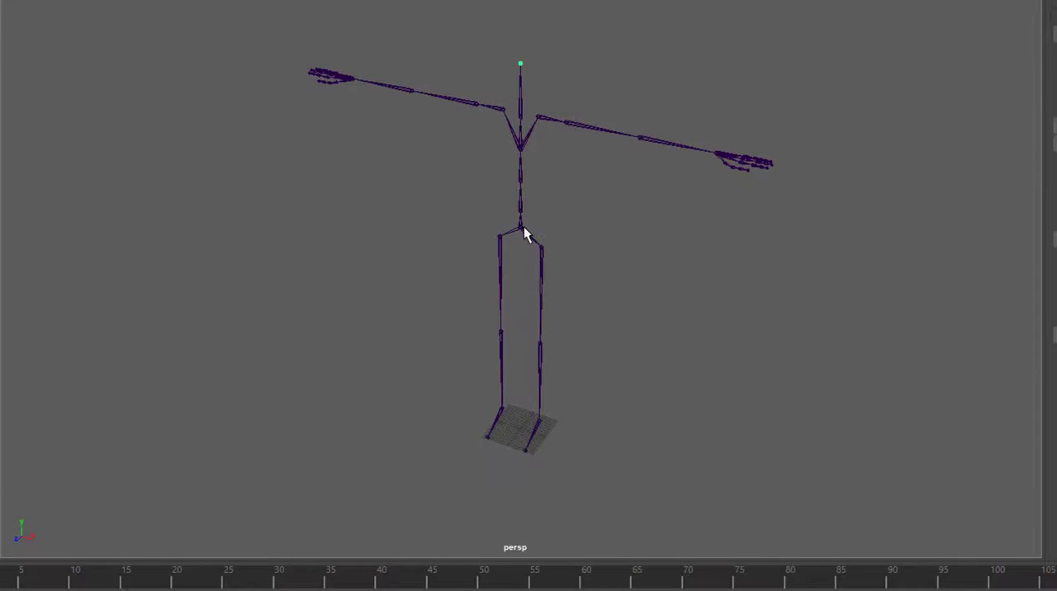
pyautogui.click(520, 247)
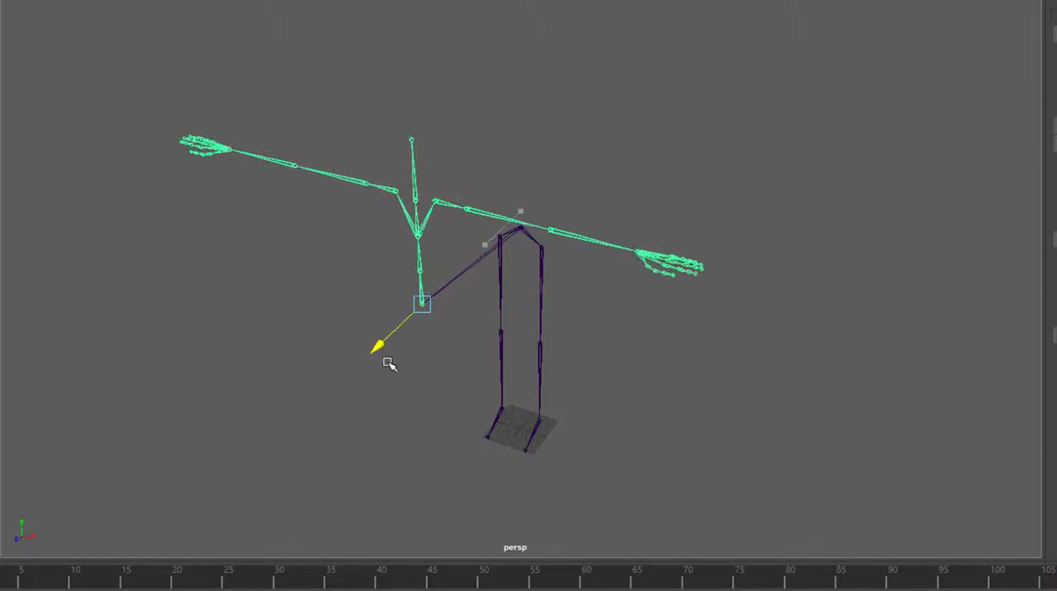
# Tilt Character1's upper body forward and swing one leg out sideways
pyautogui.moveTo(388, 363); pyautogui.dragTo(617, 342)
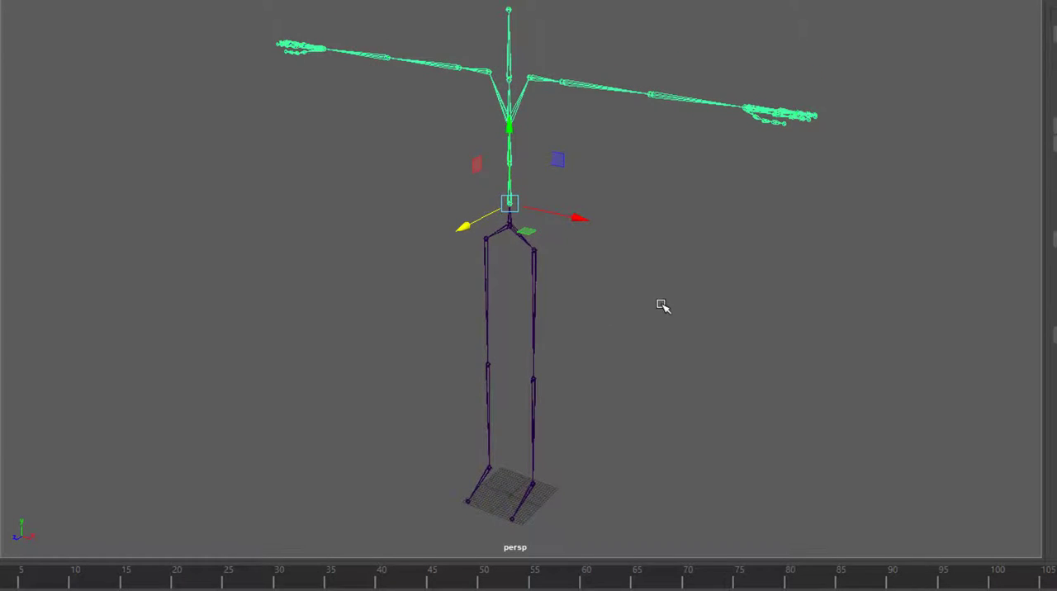
pyautogui.moveTo(663, 322)
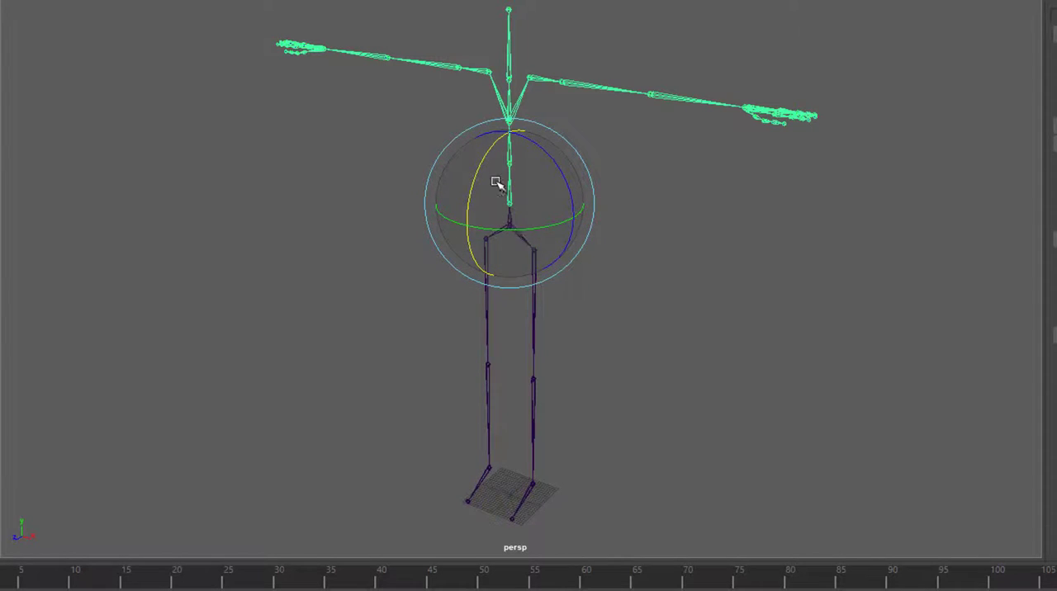
pyautogui.moveTo(495, 184); pyautogui.dragTo(470, 230)
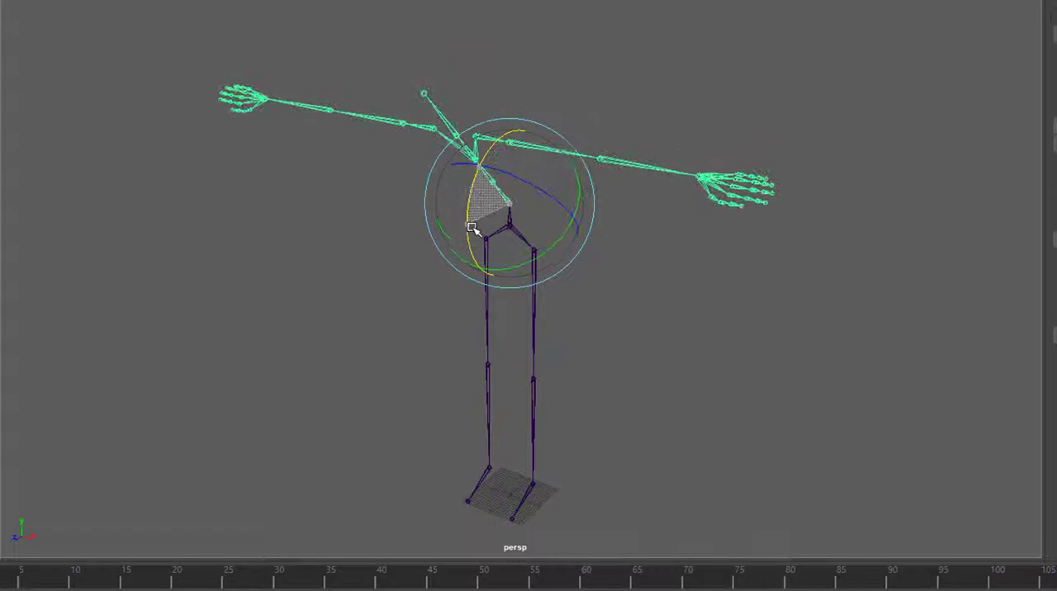
pyautogui.moveTo(512, 223); pyautogui.dragTo(669, 315)
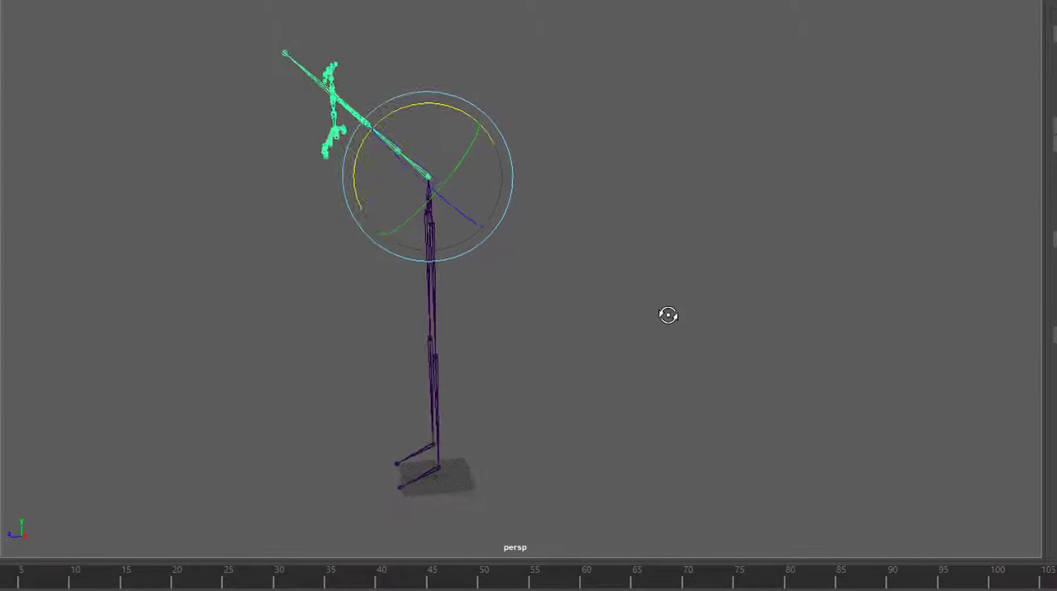
pyautogui.moveTo(669, 315); pyautogui.dragTo(659, 311)
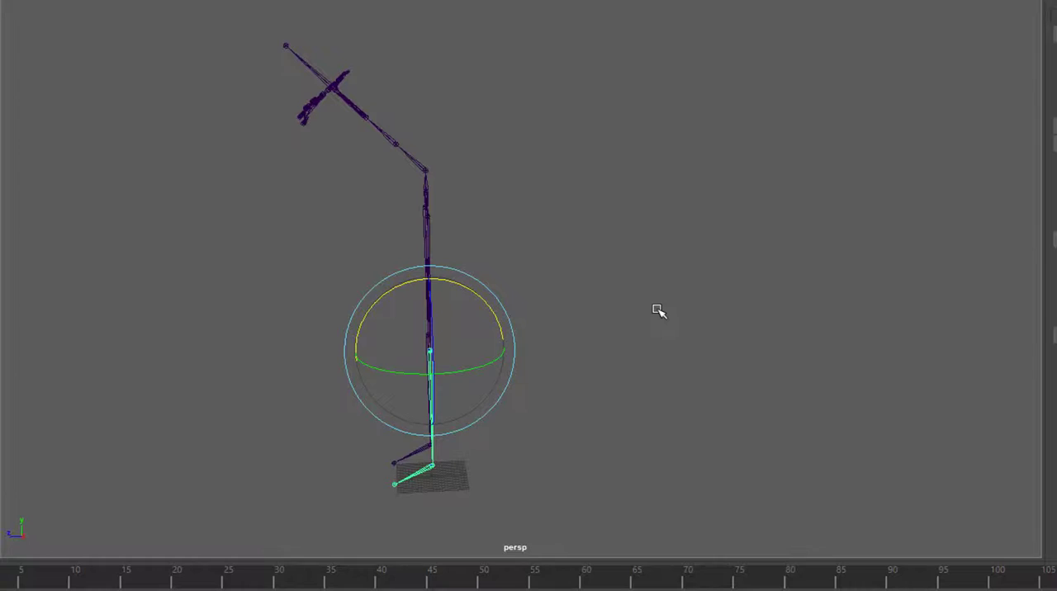
pyautogui.moveTo(659, 311); pyautogui.dragTo(547, 267)
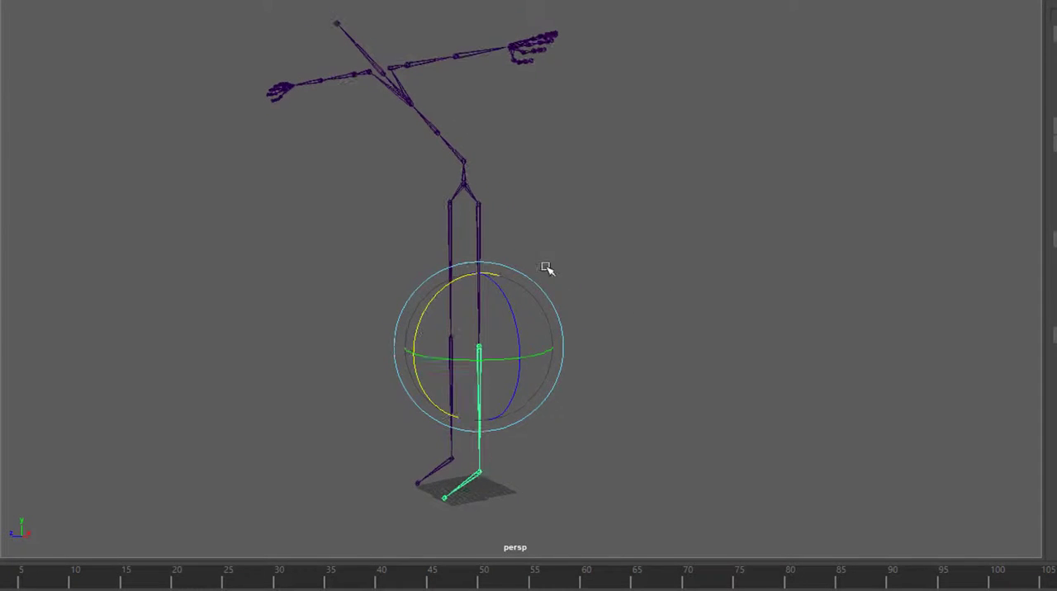
pyautogui.moveTo(545, 269); pyautogui.dragTo(466, 387)
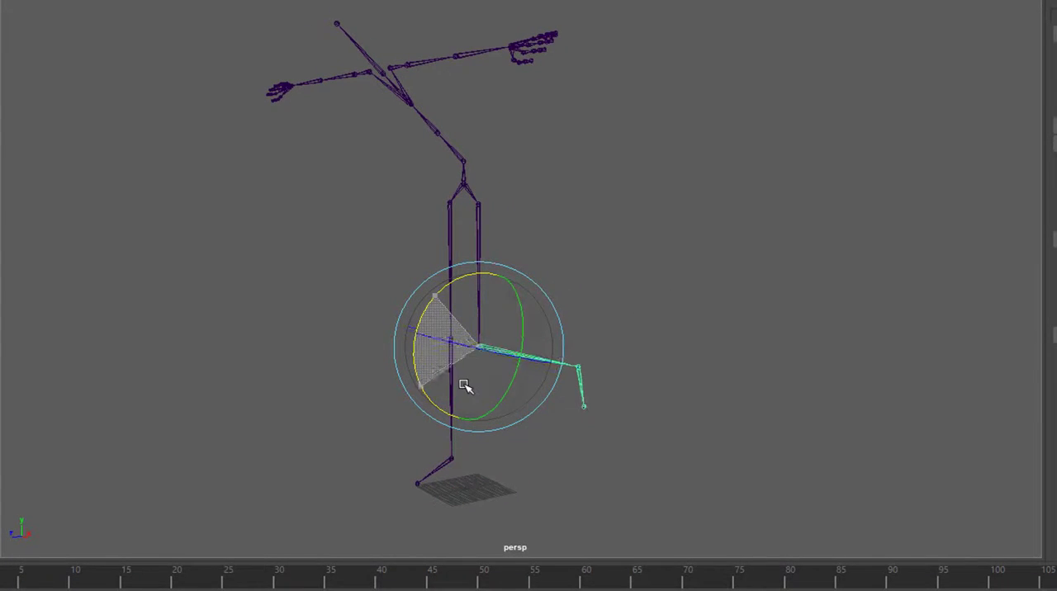
pyautogui.moveTo(465, 385); pyautogui.dragTo(747, 351)
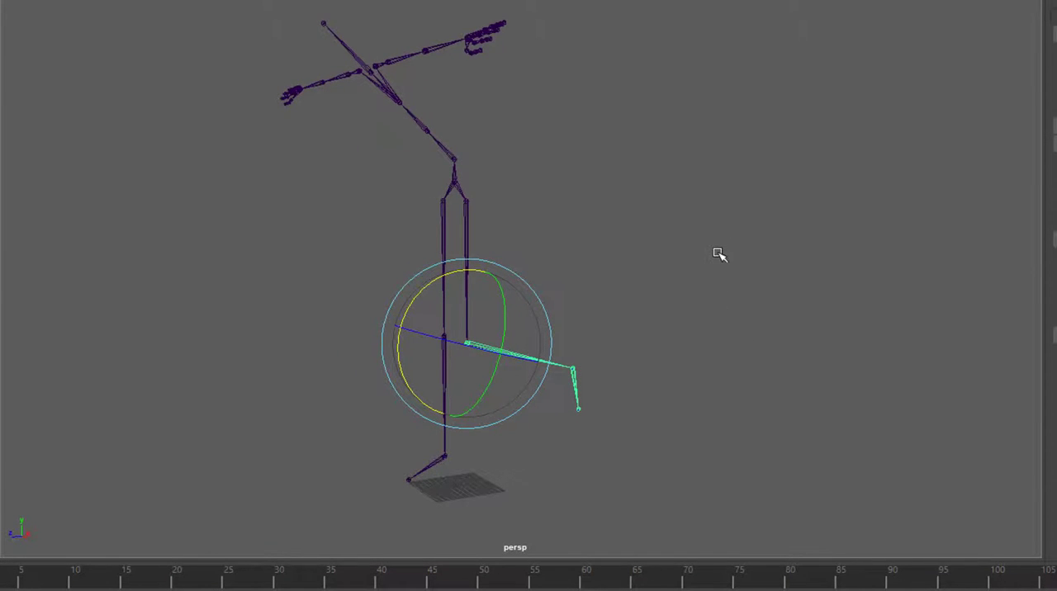
pyautogui.moveTo(699, 247)
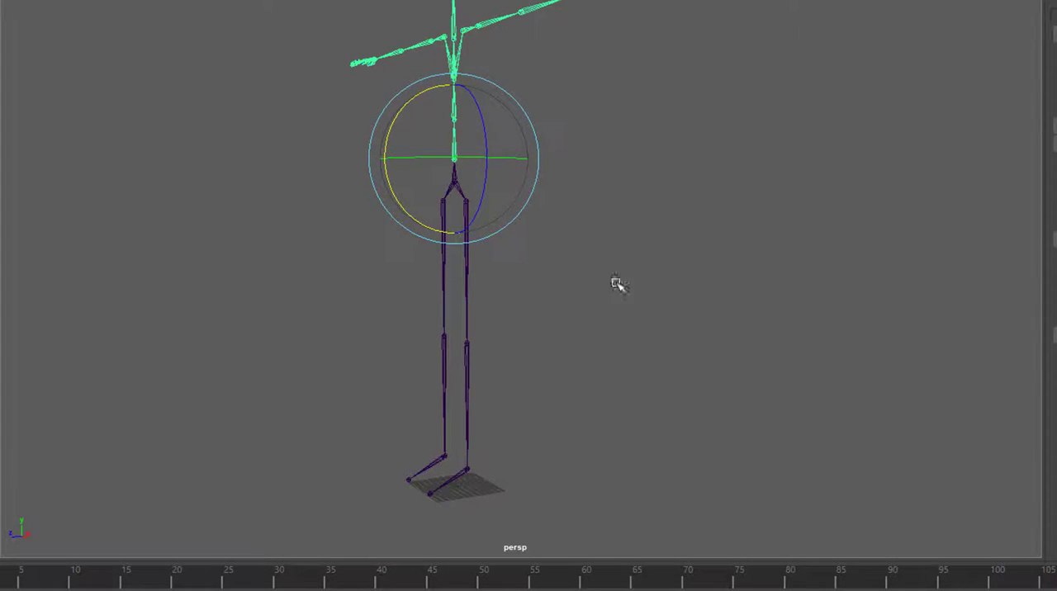
pyautogui.moveTo(669, 296)
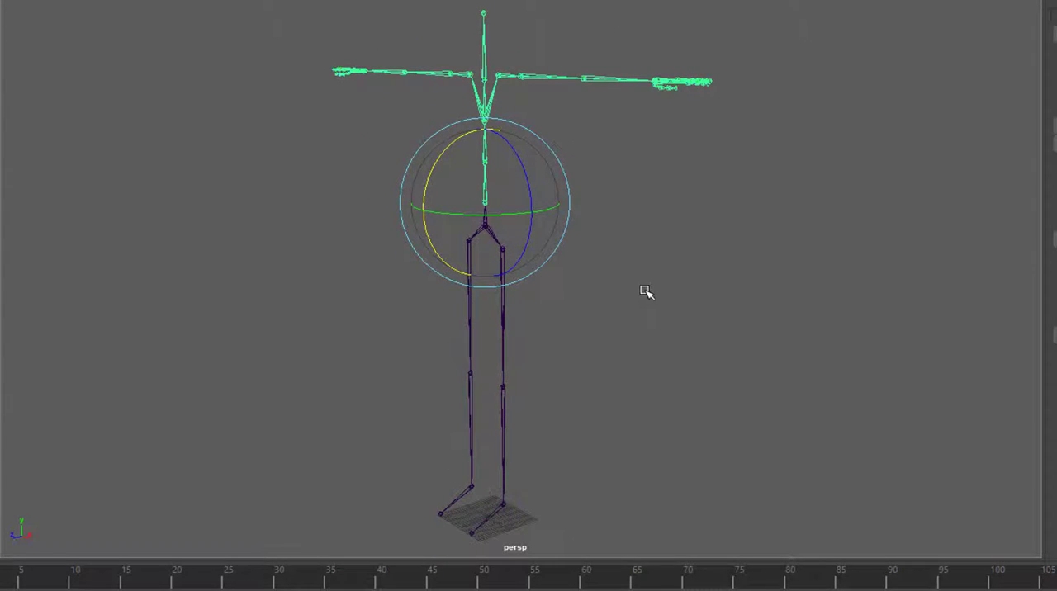
pyautogui.moveTo(660, 286)
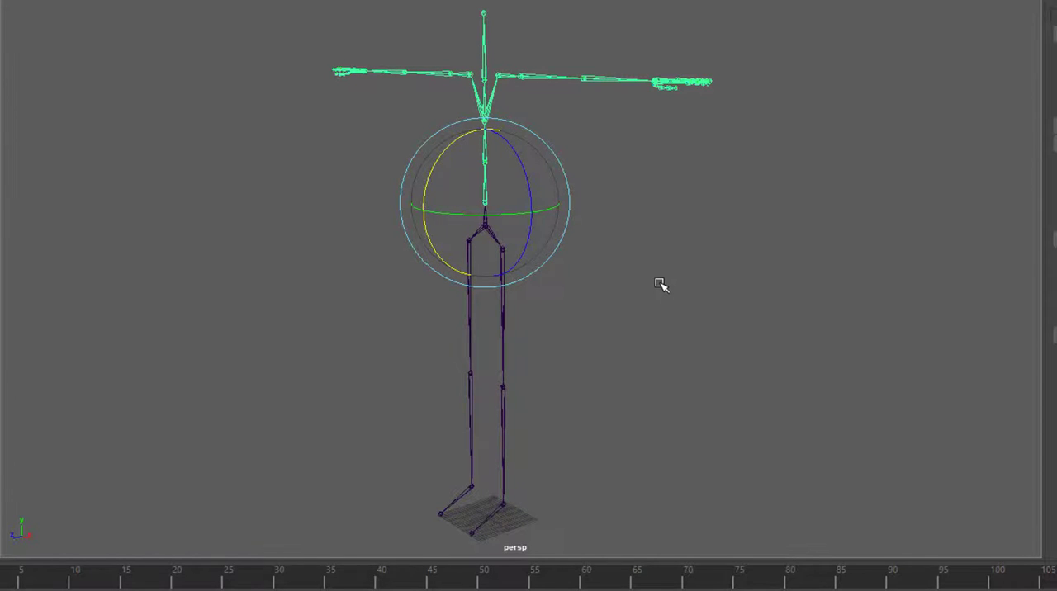
pyautogui.moveTo(598, 293)
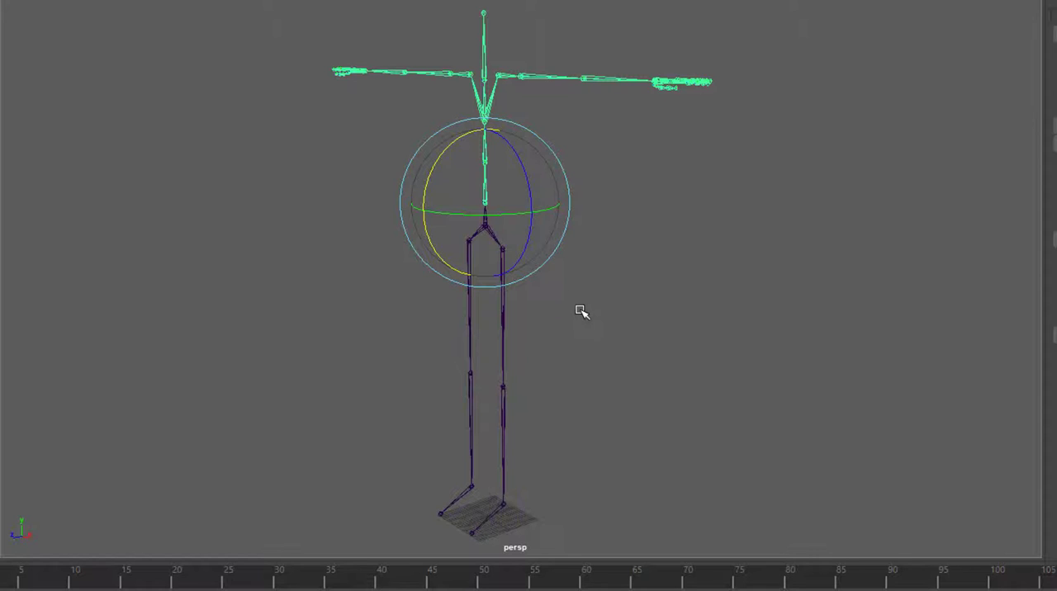
pyautogui.moveTo(659, 306)
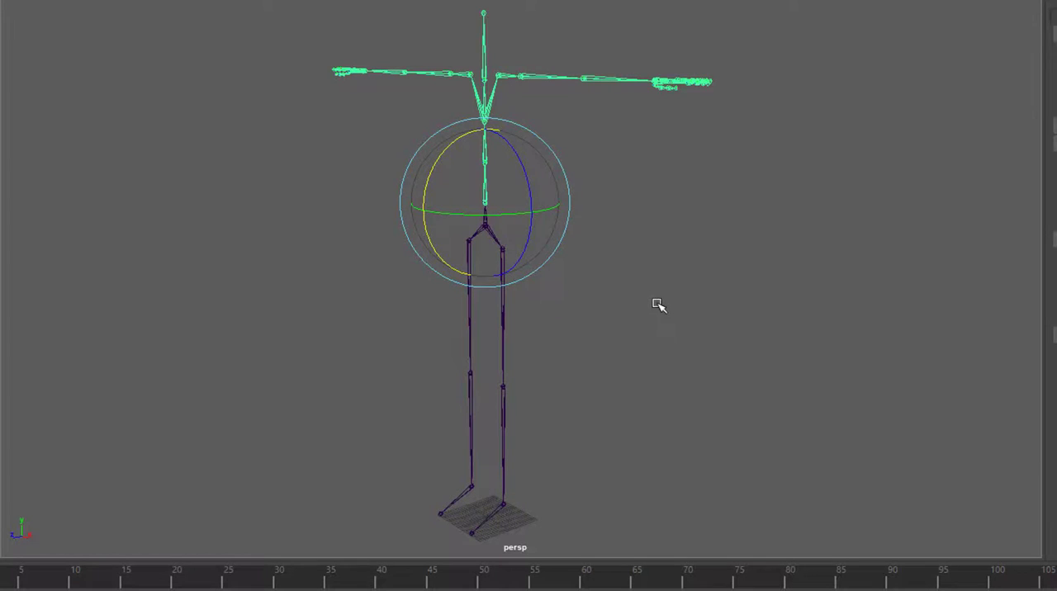
# Show Character1's skeleton bone settings in the HumanIK panel
pyautogui.click(508, 136)
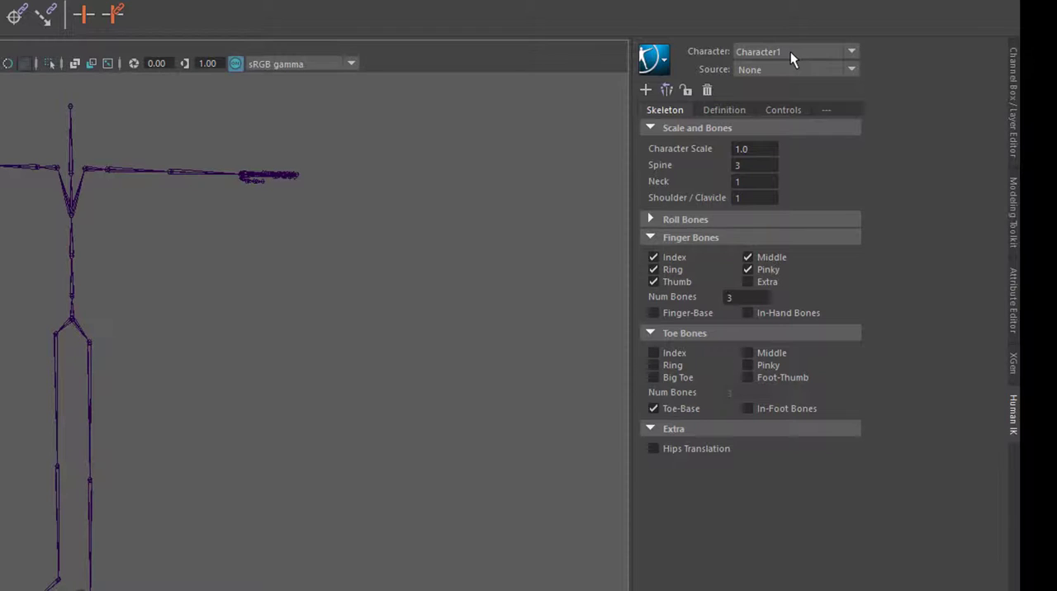
pyautogui.moveTo(1015, 413)
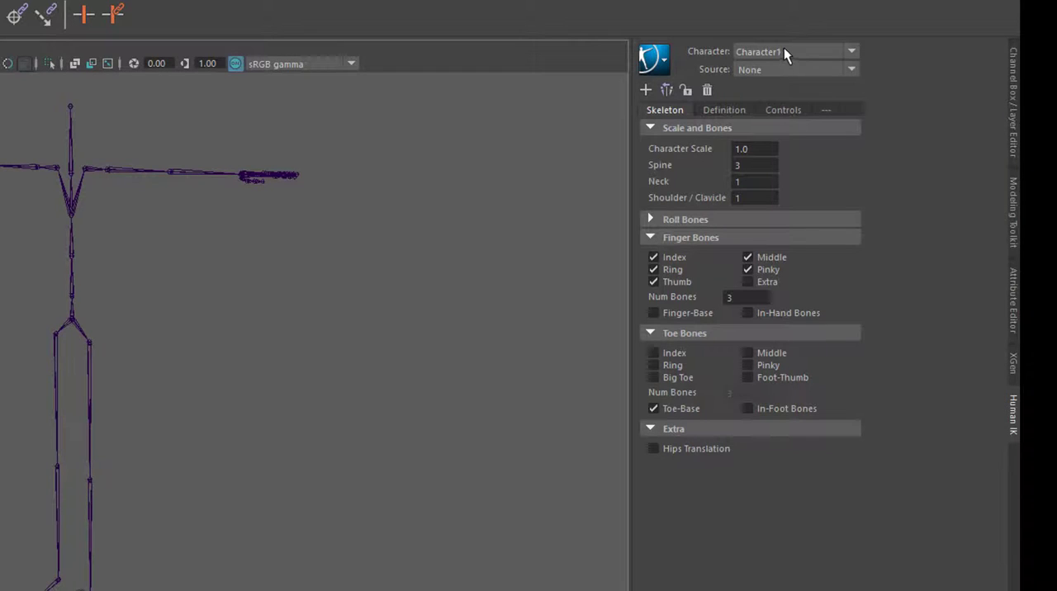
pyautogui.moveTo(723, 202)
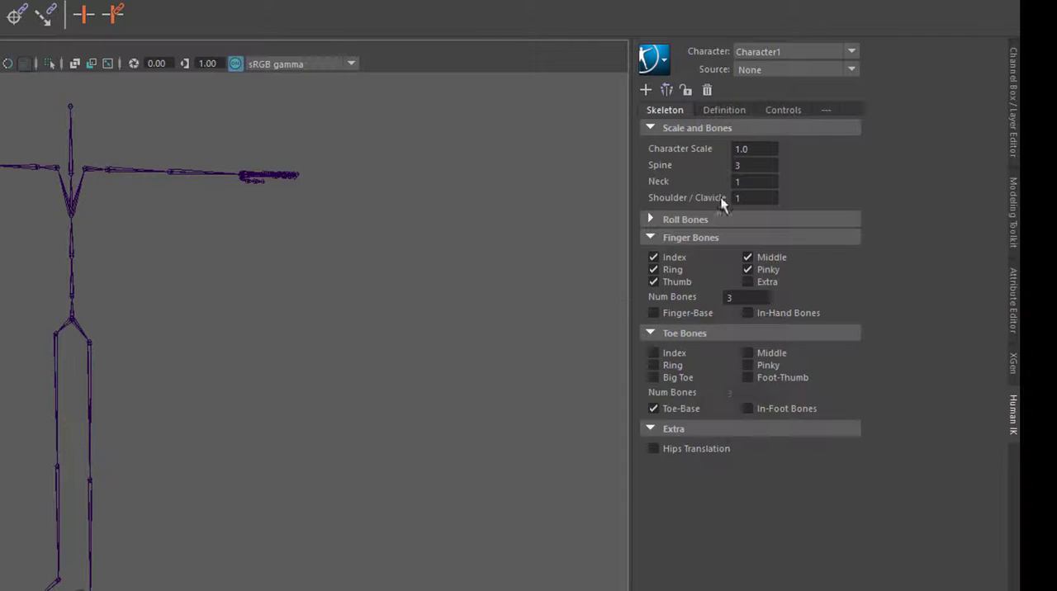
pyautogui.moveTo(766, 74)
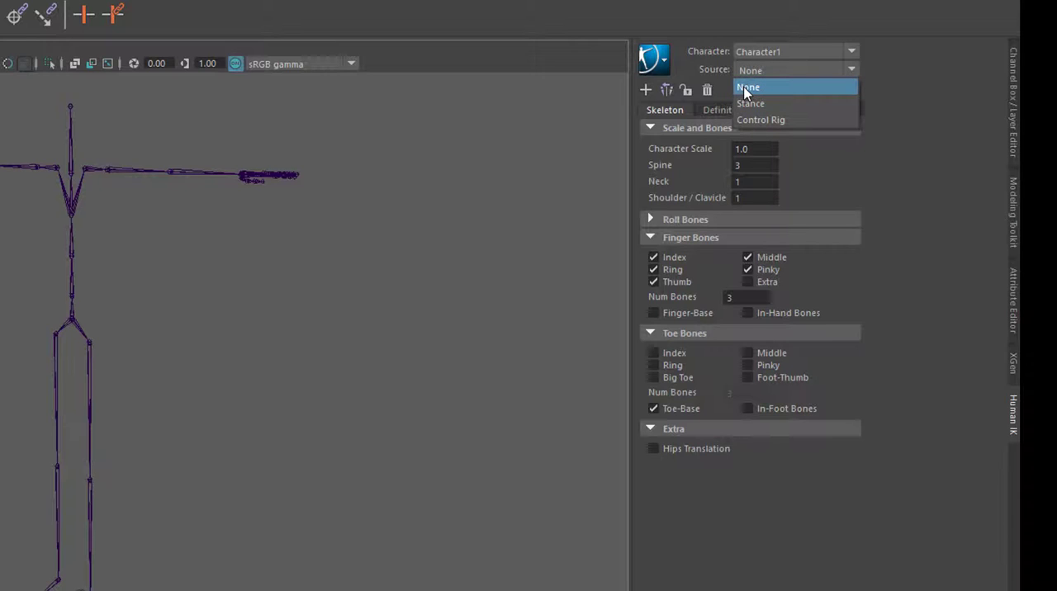
pyautogui.moveTo(774, 103)
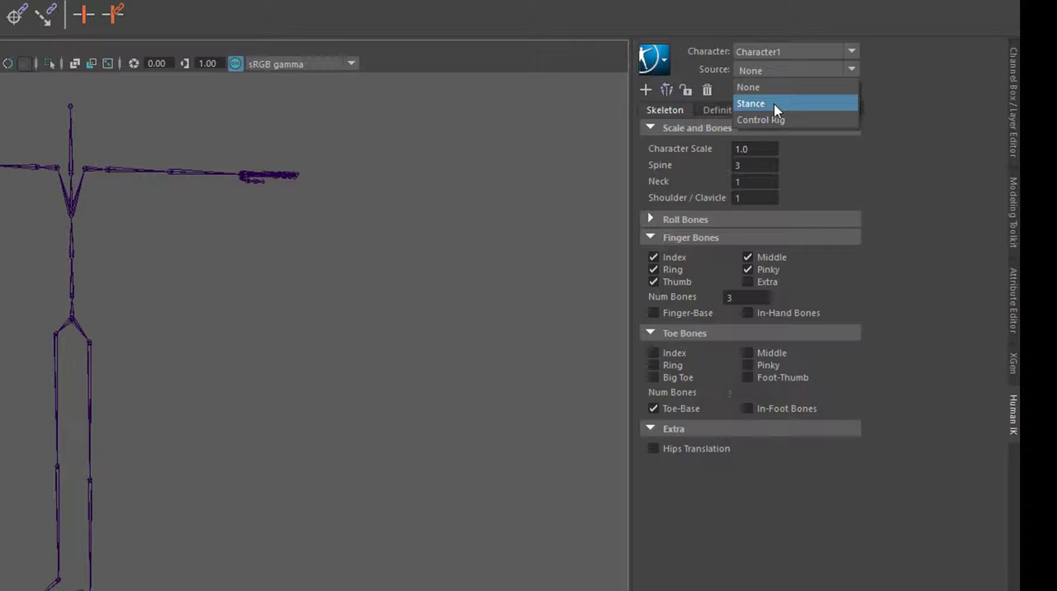
pyautogui.moveTo(793, 120)
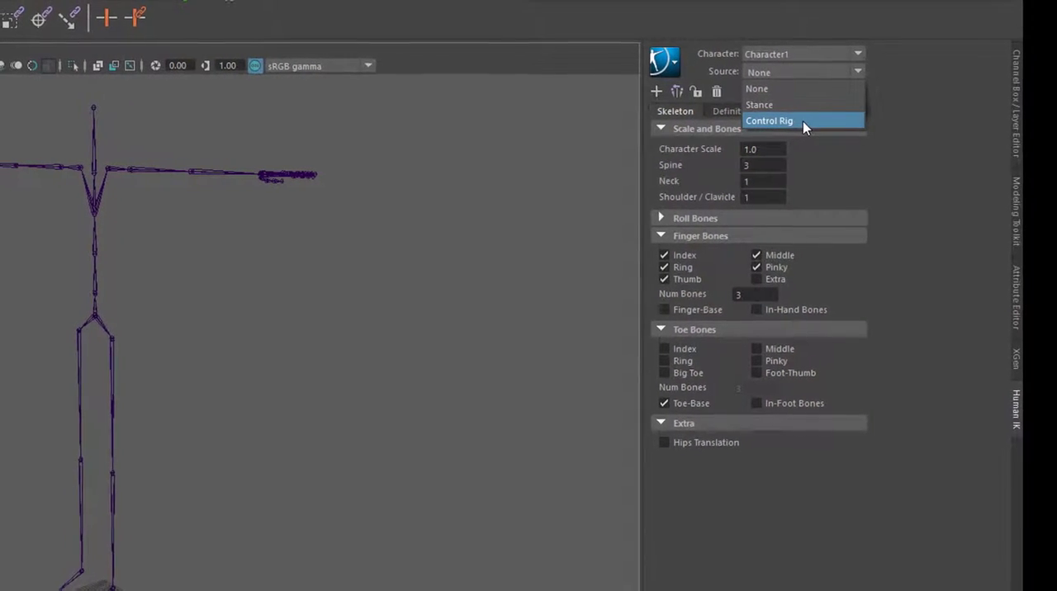
# Set Character1's source to Control Rig, generating rig controls and the control map
pyautogui.click(769, 120)
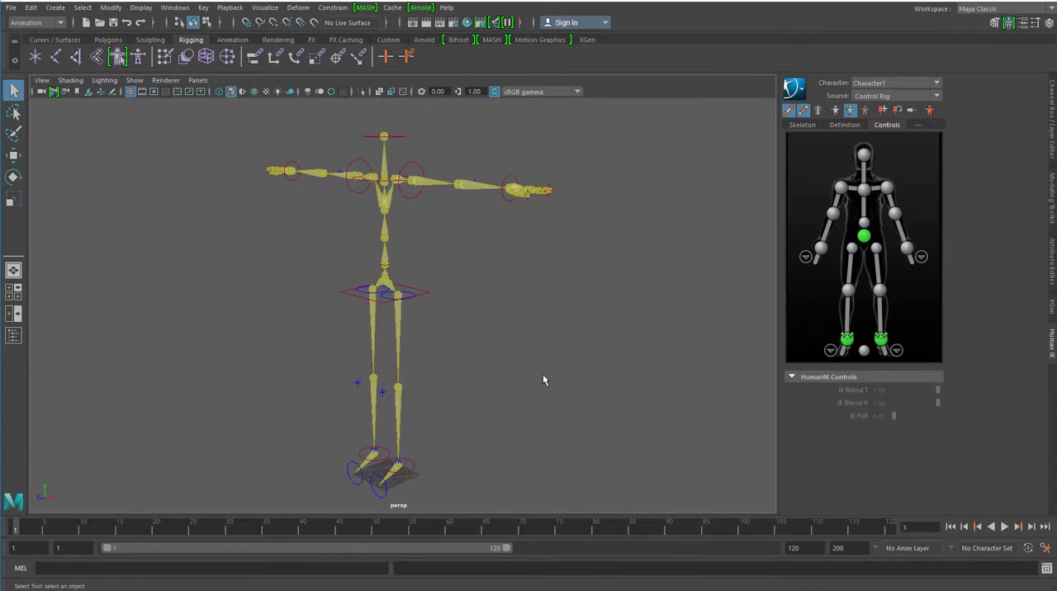
pyautogui.moveTo(526, 397)
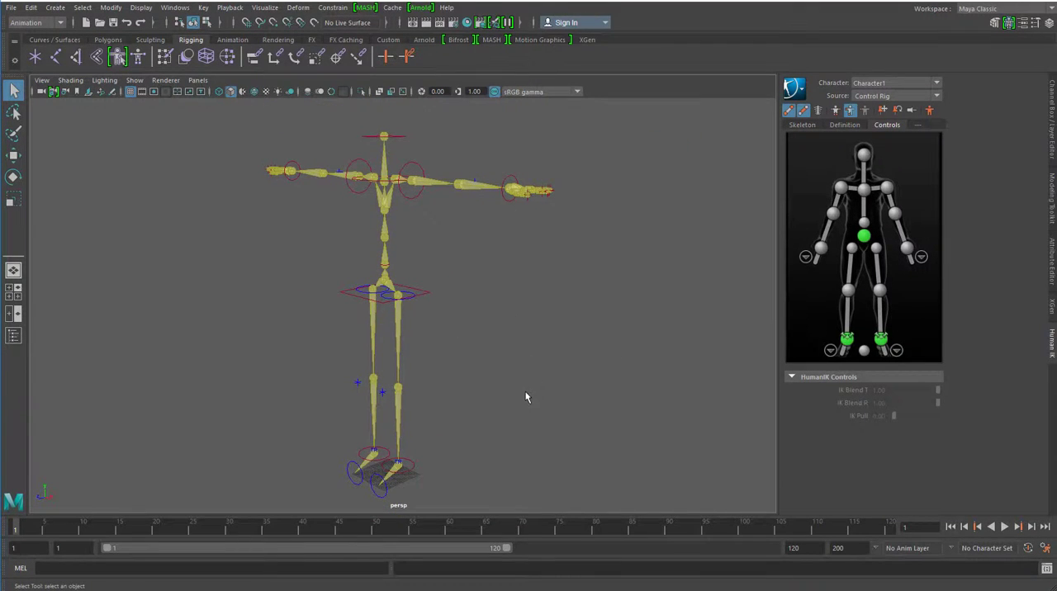
pyautogui.moveTo(520, 391)
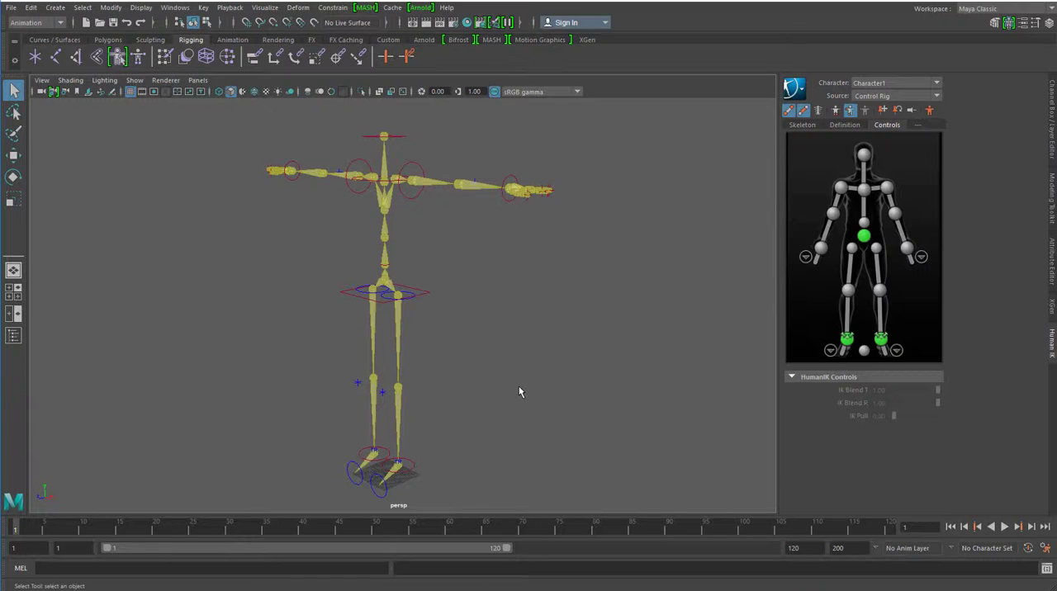
pyautogui.moveTo(522, 402)
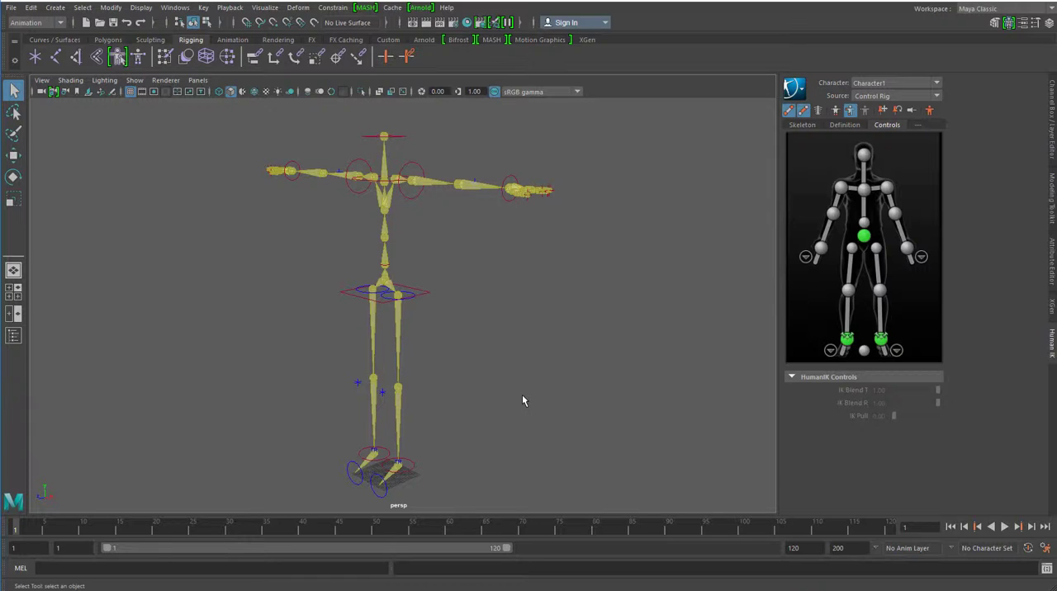
pyautogui.moveTo(557, 403)
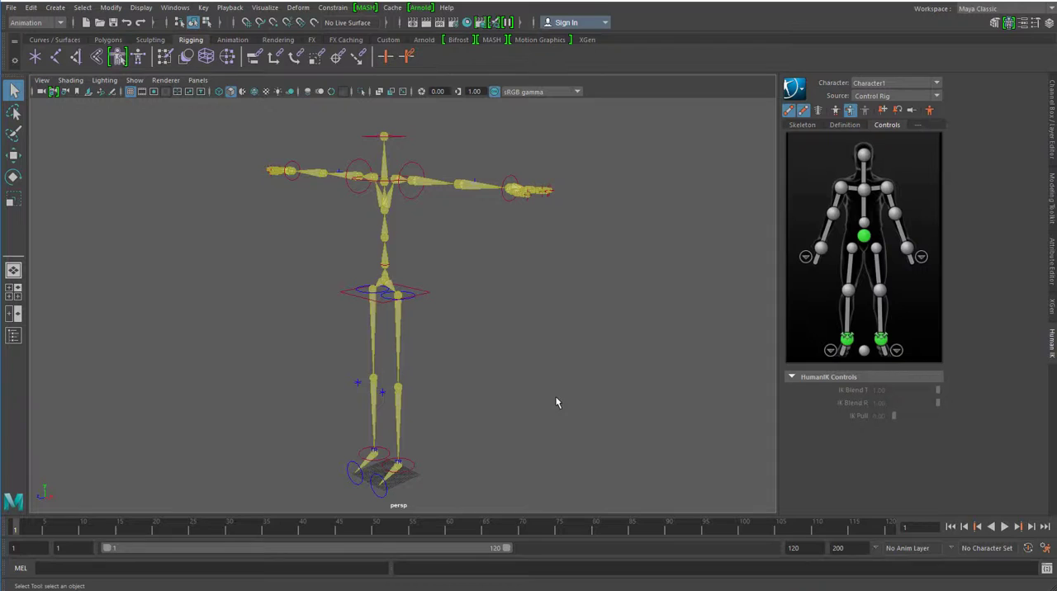
pyautogui.moveTo(423, 204)
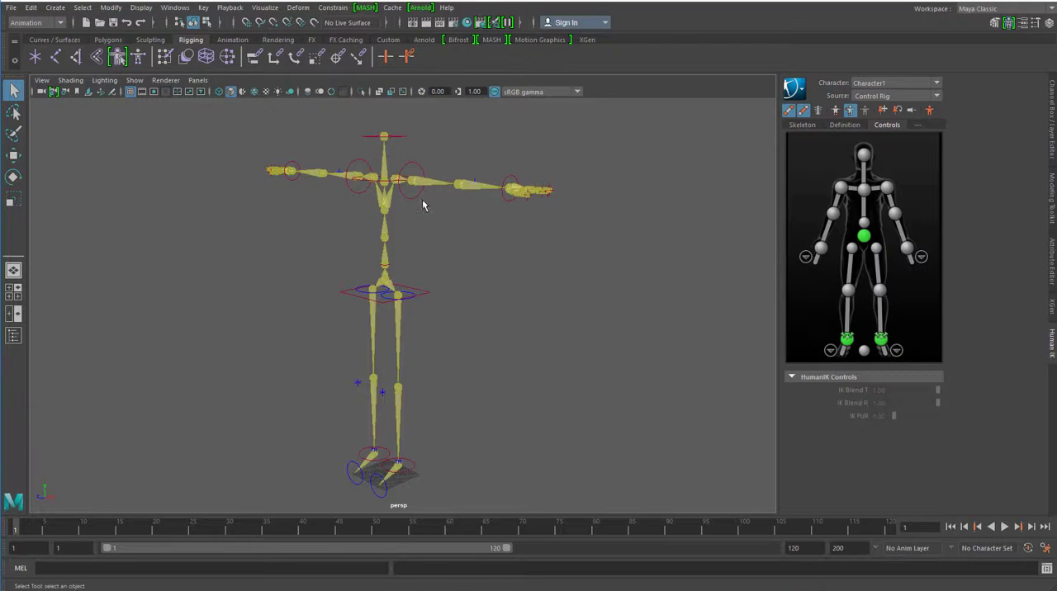
pyautogui.moveTo(498, 282)
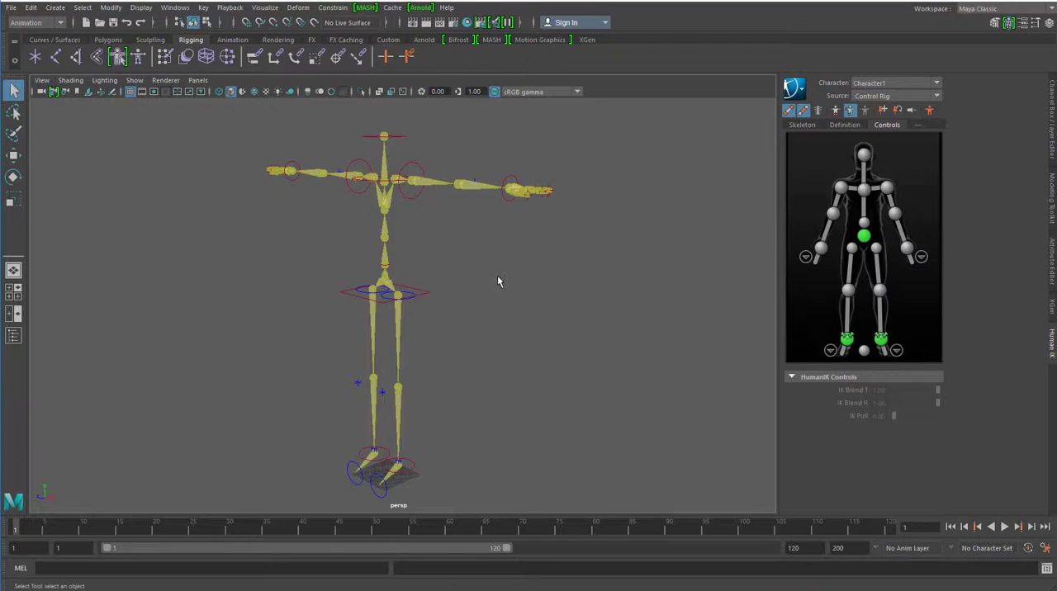
pyautogui.moveTo(820, 234)
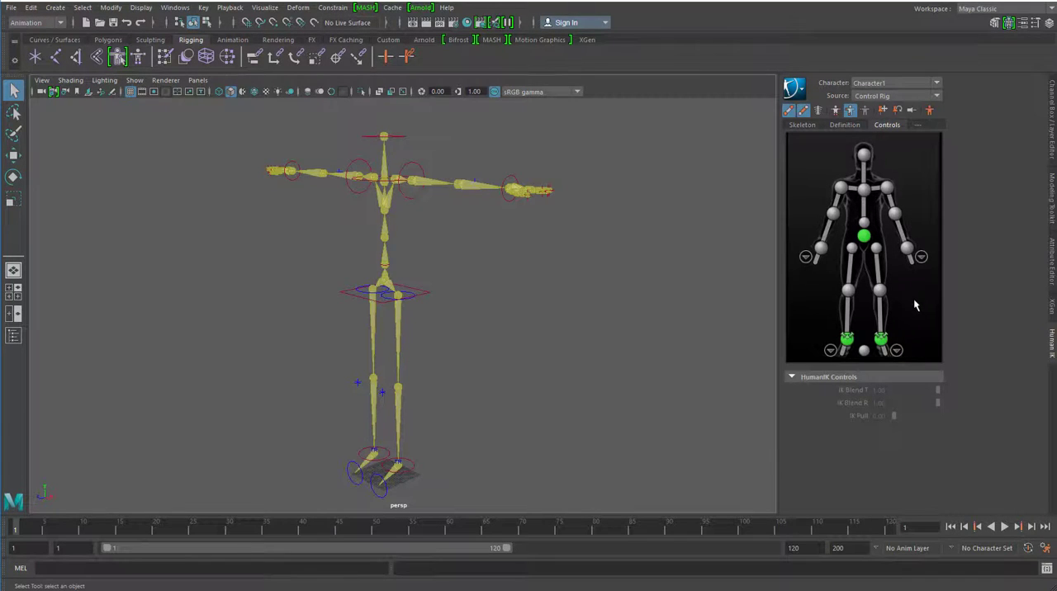
pyautogui.moveTo(923, 314)
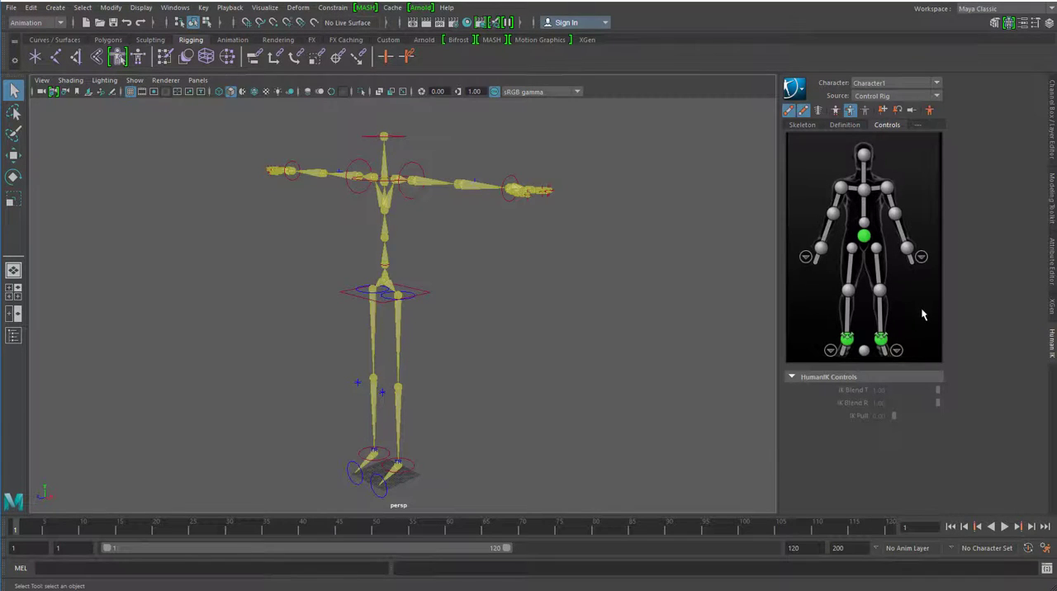
pyautogui.moveTo(876, 306)
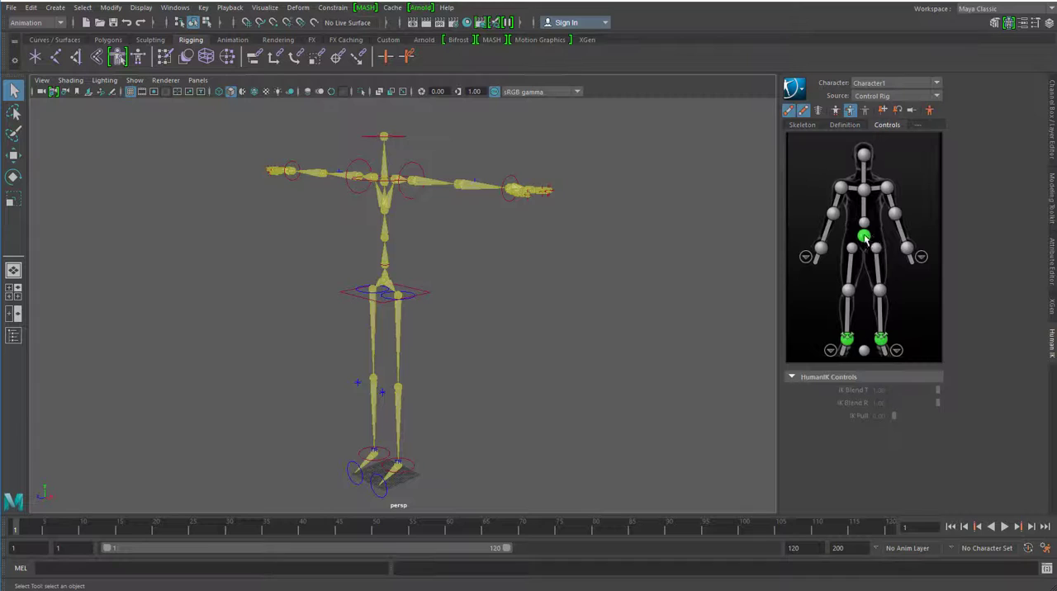
# Select the hips effector in the character picture and reposition it in the viewport
pyautogui.click(863, 237)
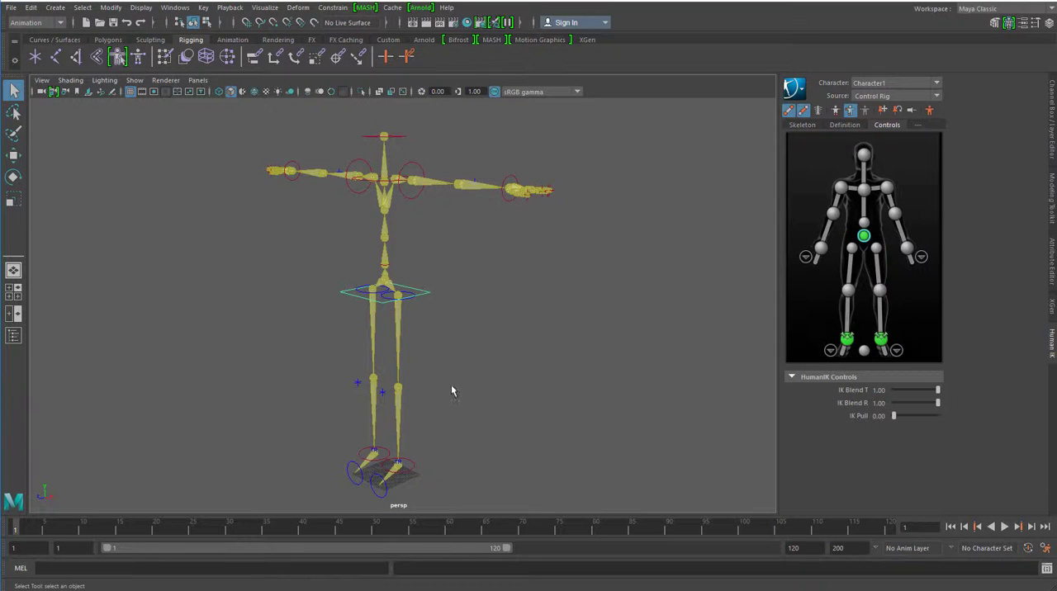
pyautogui.moveTo(494, 346)
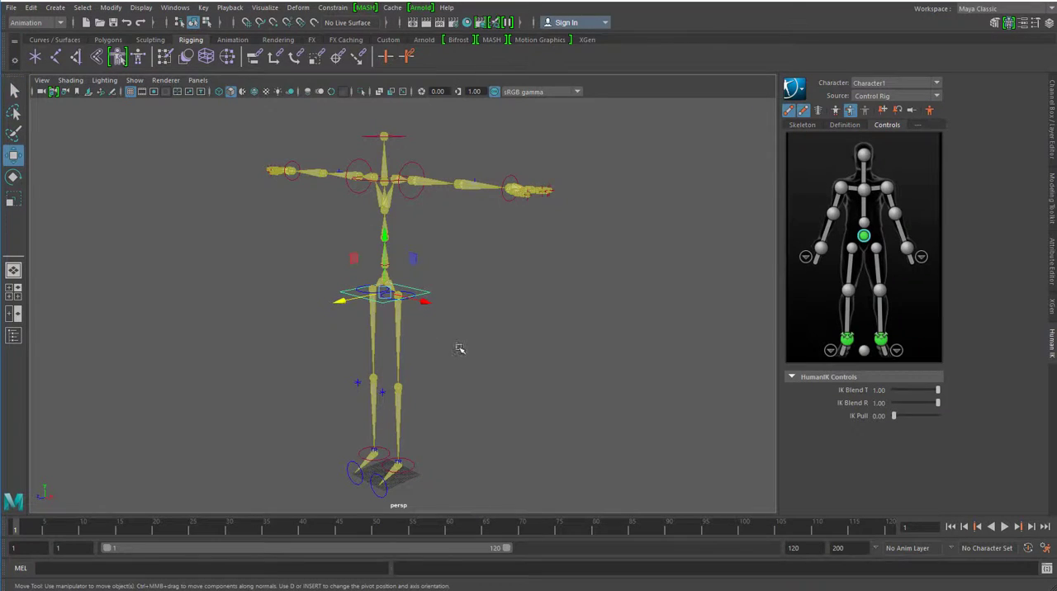
pyautogui.moveTo(510, 355)
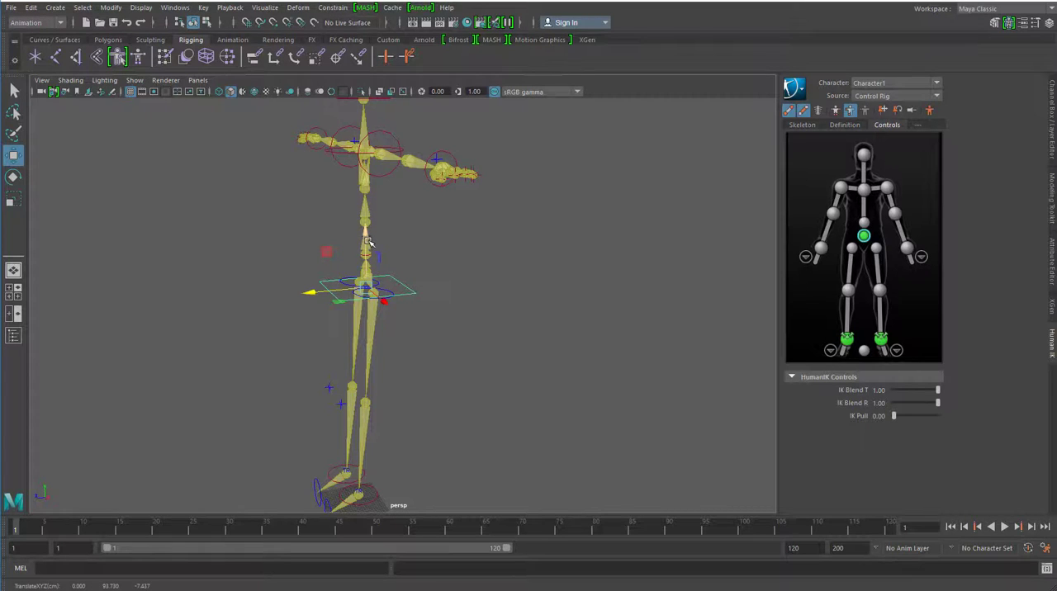
pyautogui.moveTo(366, 232)
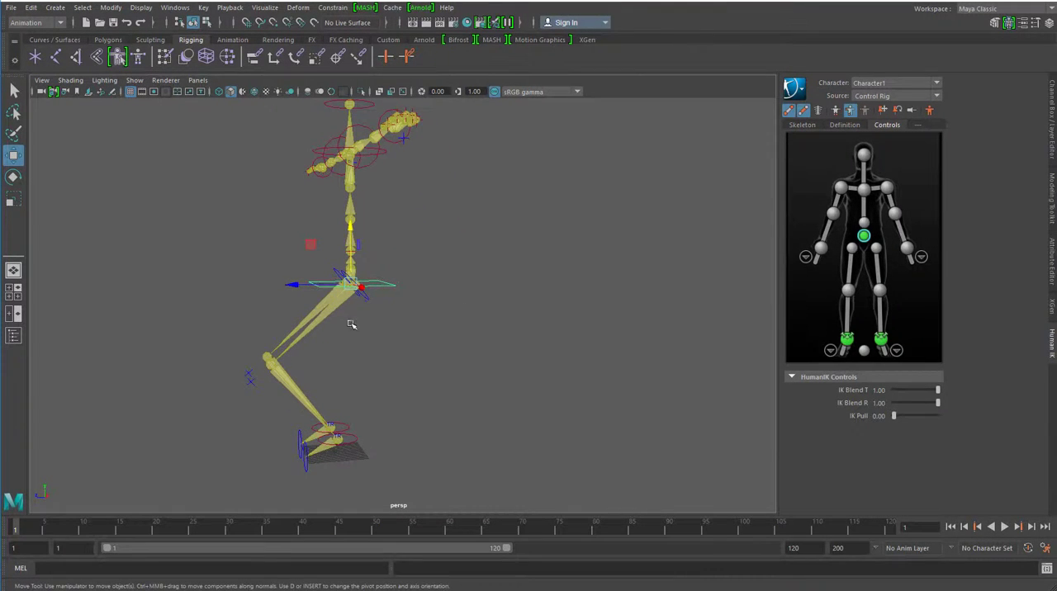
pyautogui.moveTo(274, 374)
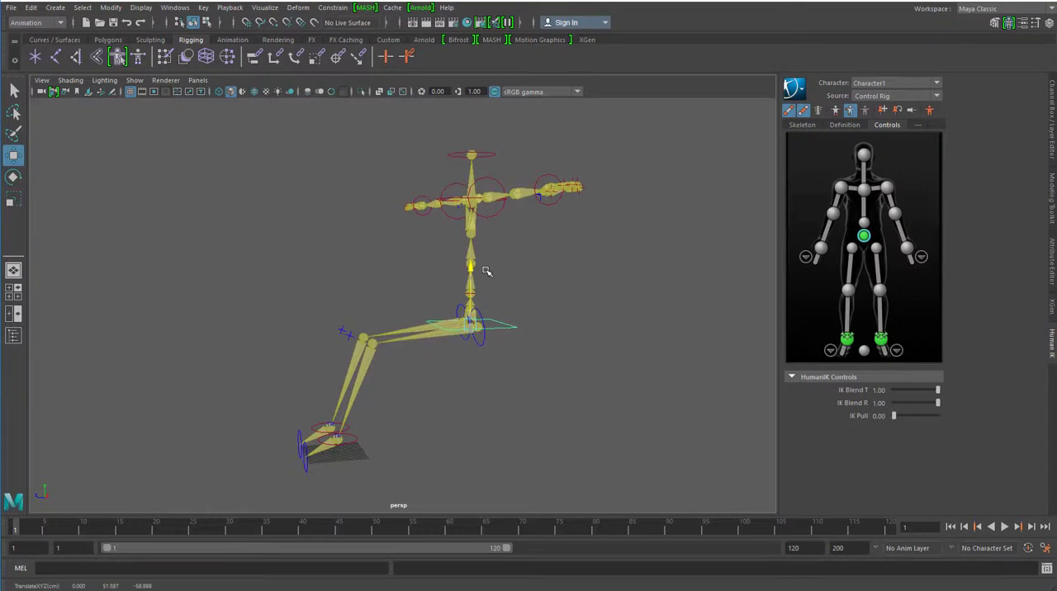
pyautogui.click(471, 326)
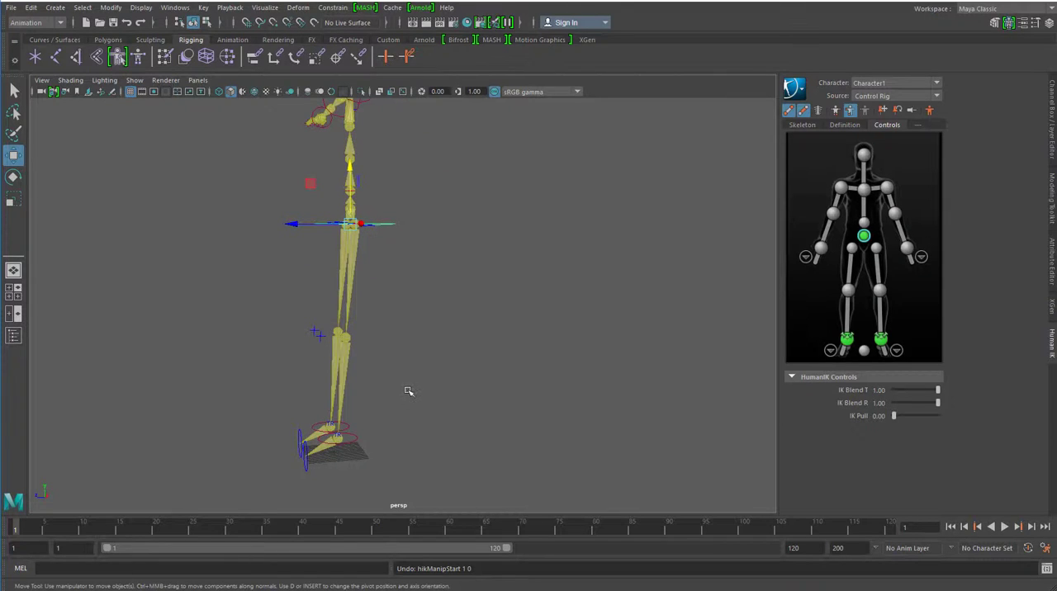
pyautogui.moveTo(345, 454)
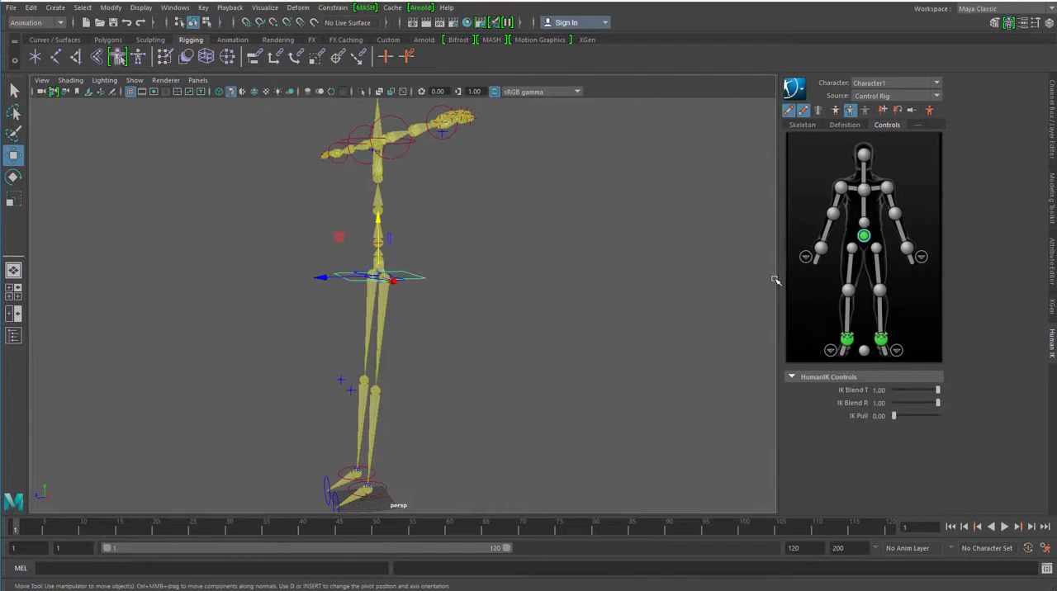
pyautogui.moveTo(856, 265)
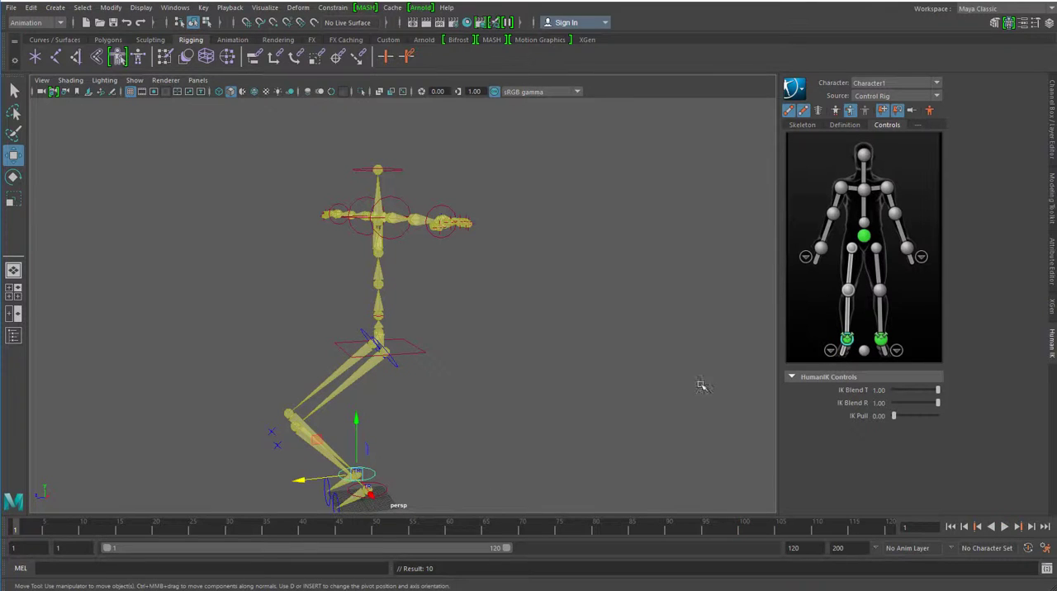
pyautogui.moveTo(23, 533)
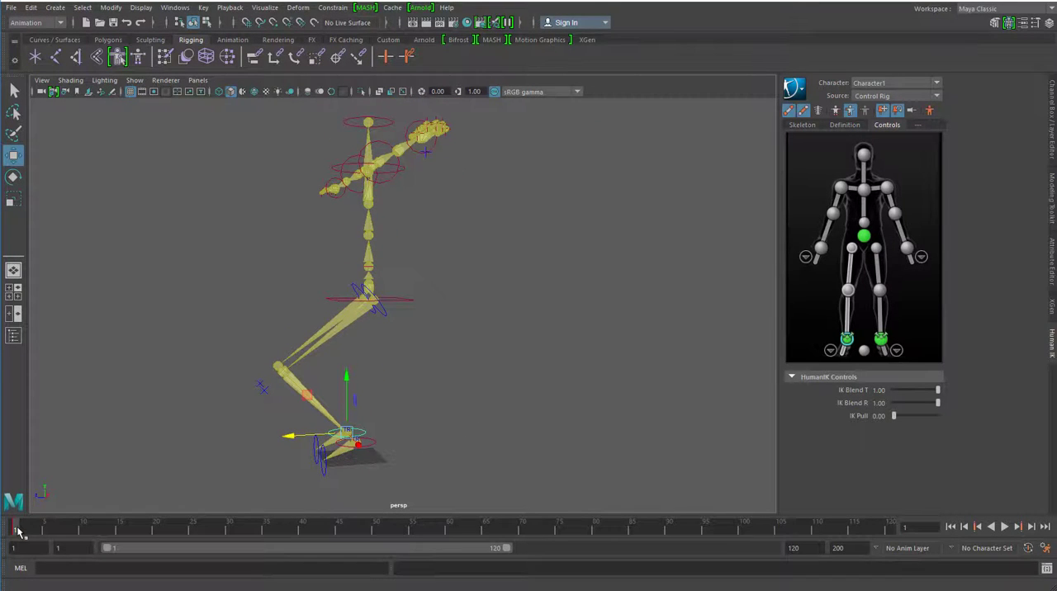
# Scrub frames 1 to 100 to review the motion, then select the foot control
pyautogui.click(215, 527)
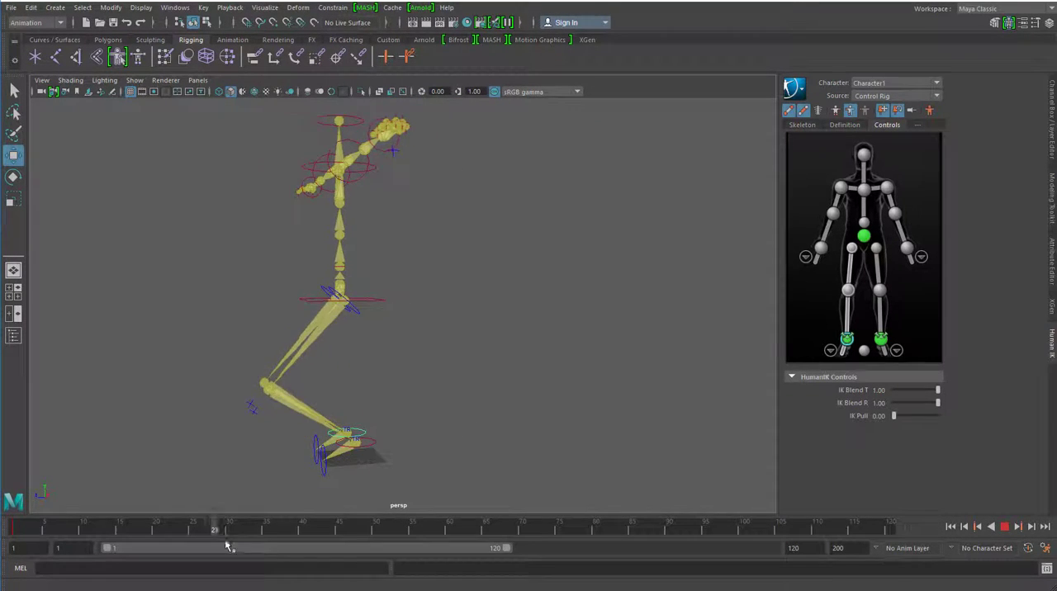
pyautogui.moveTo(215, 529); pyautogui.dragTo(508, 529)
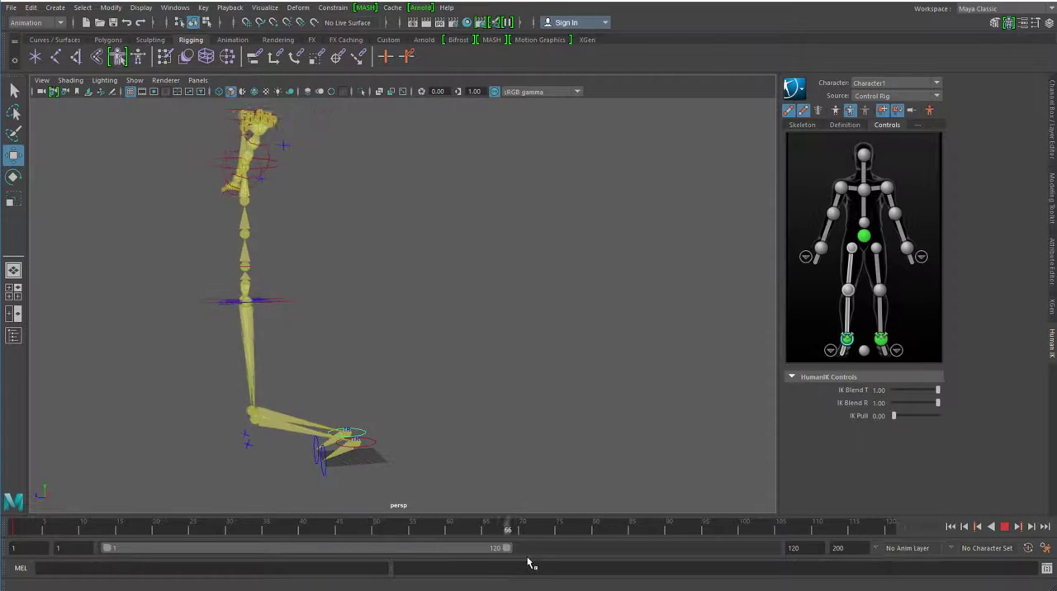
pyautogui.click(744, 530)
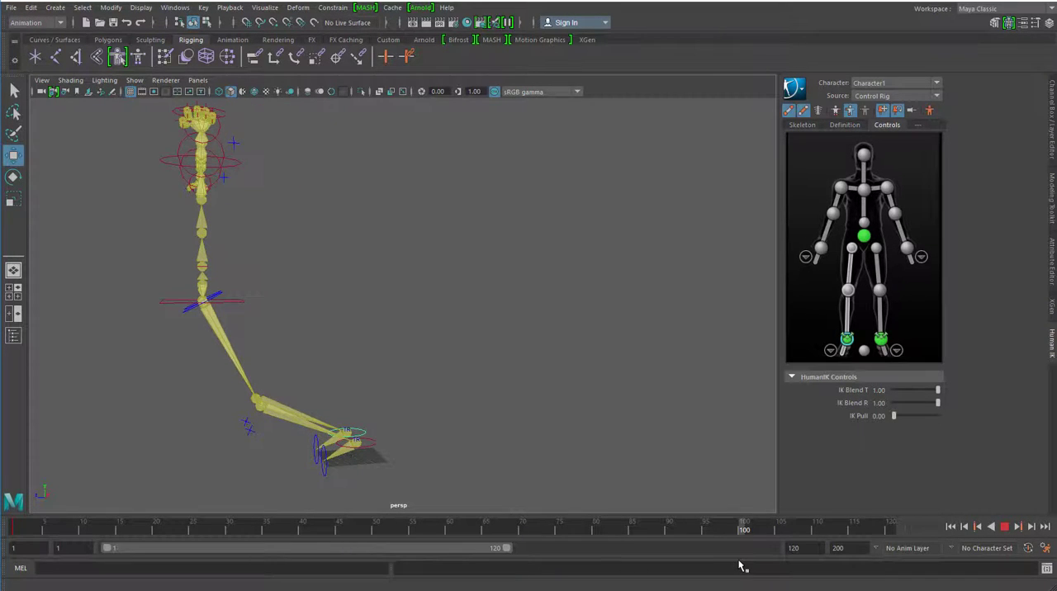
pyautogui.click(346, 433)
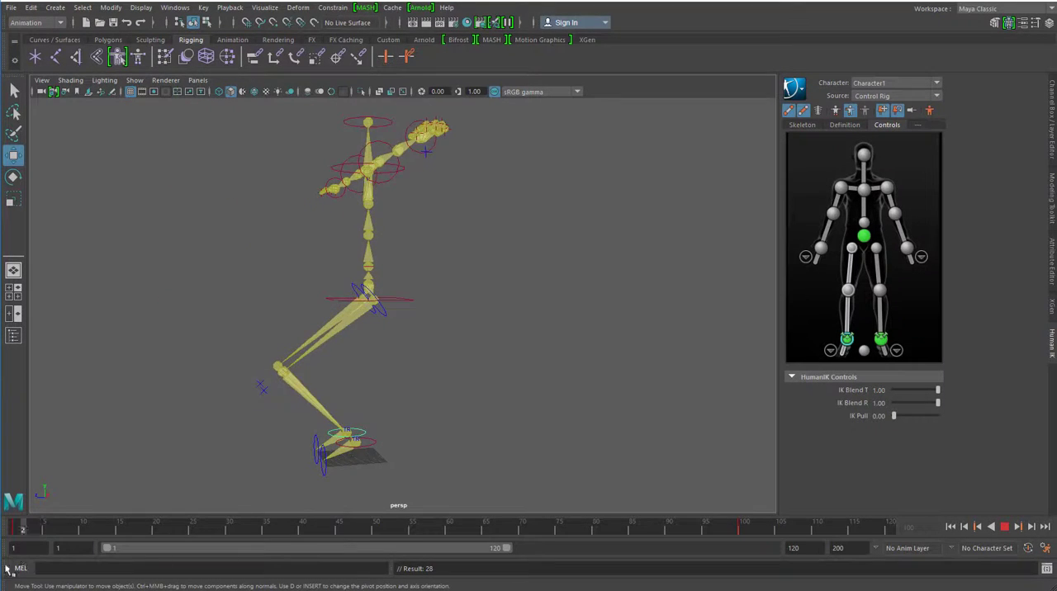
pyautogui.click(347, 435)
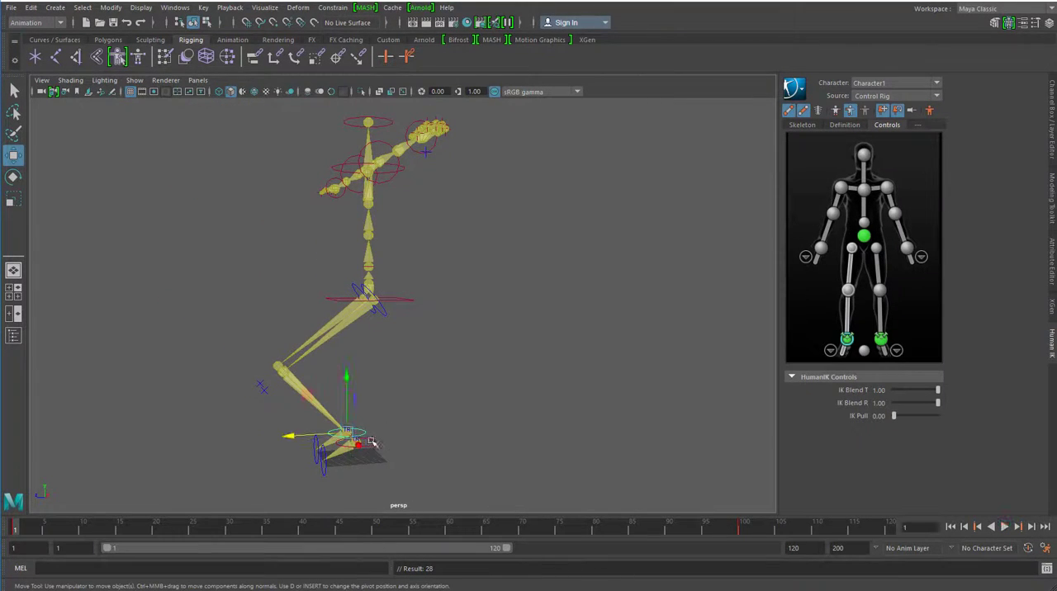
pyautogui.click(882, 339)
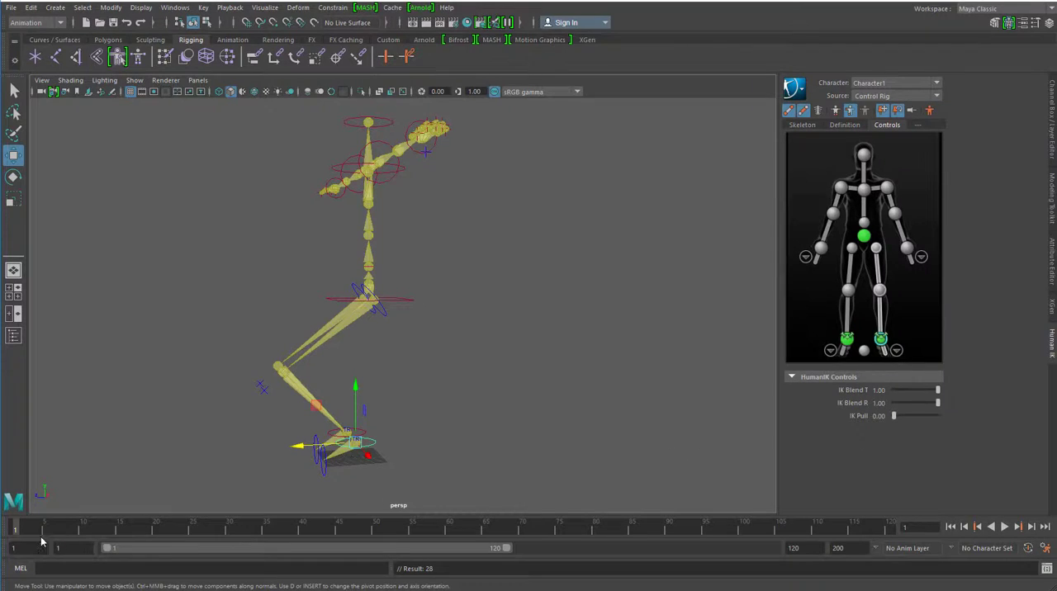
pyautogui.moveTo(376, 444)
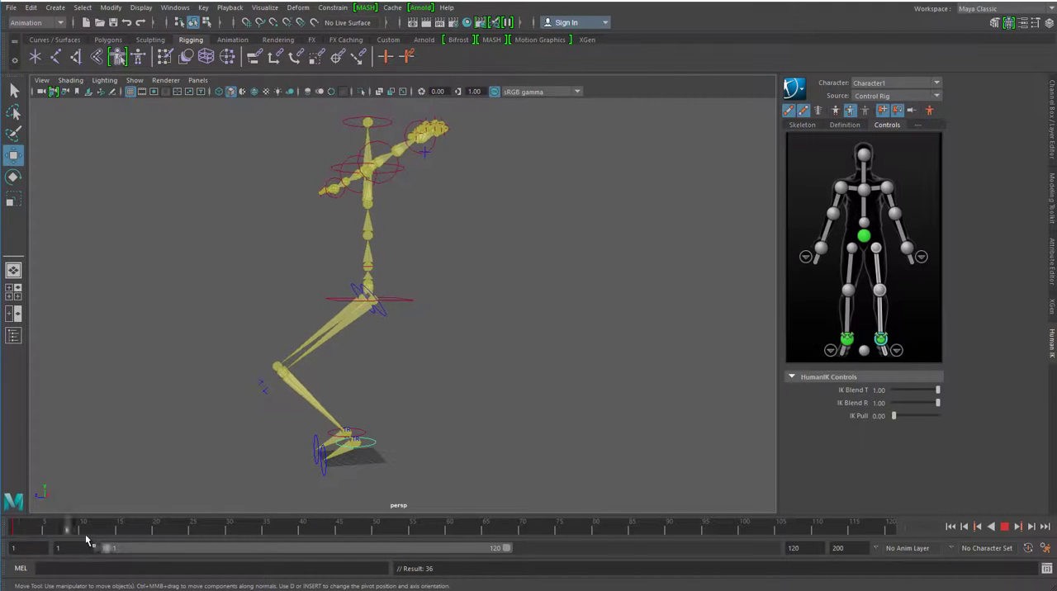
# Go to frame 100 of the animation
pyautogui.click(355, 442)
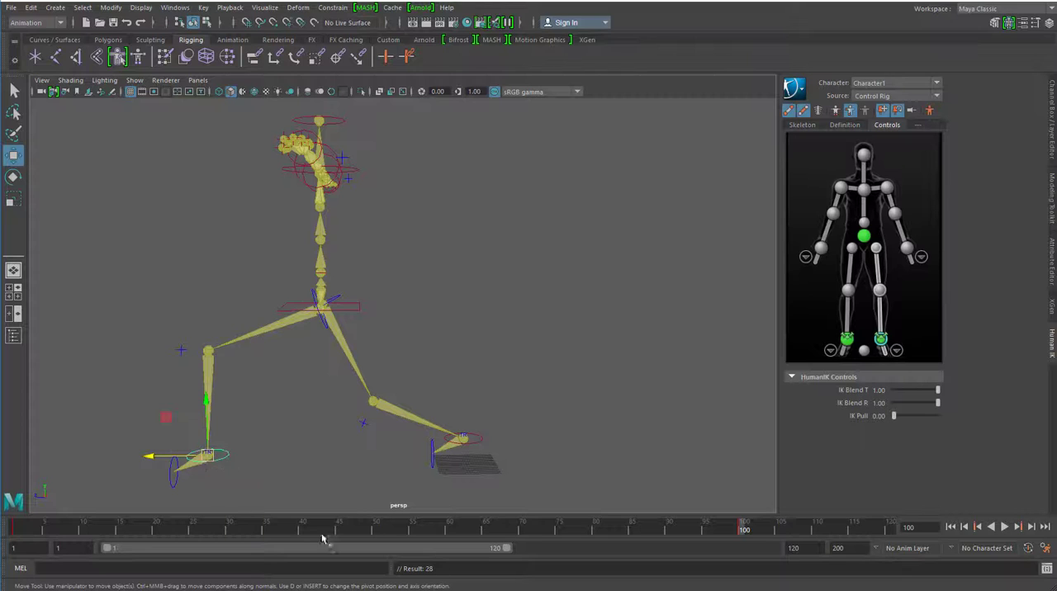
# Return to frame 1 and play back the walking step
pyautogui.click(1004, 526)
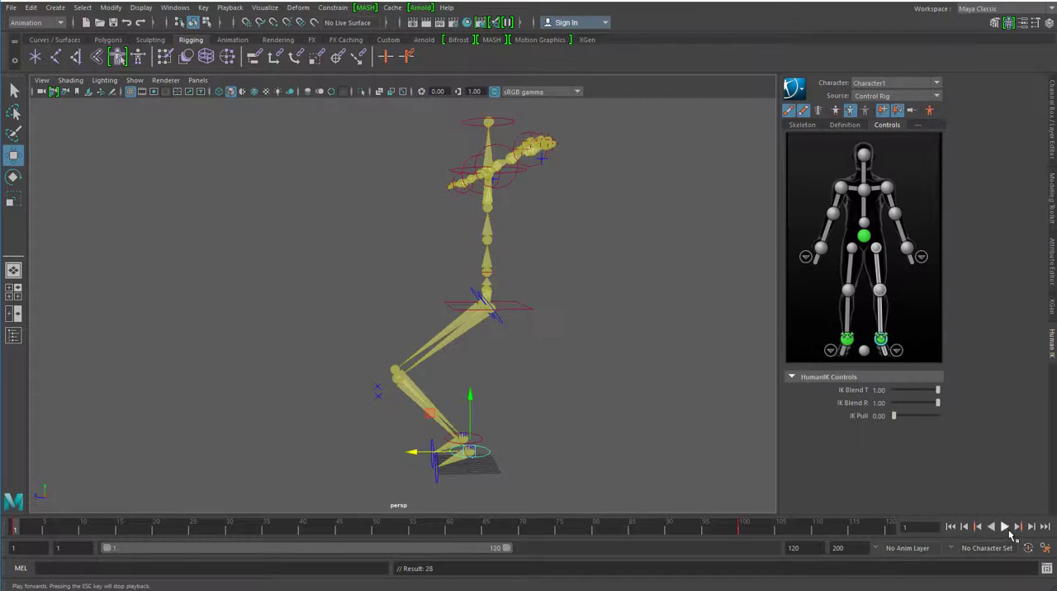
pyautogui.click(1005, 526)
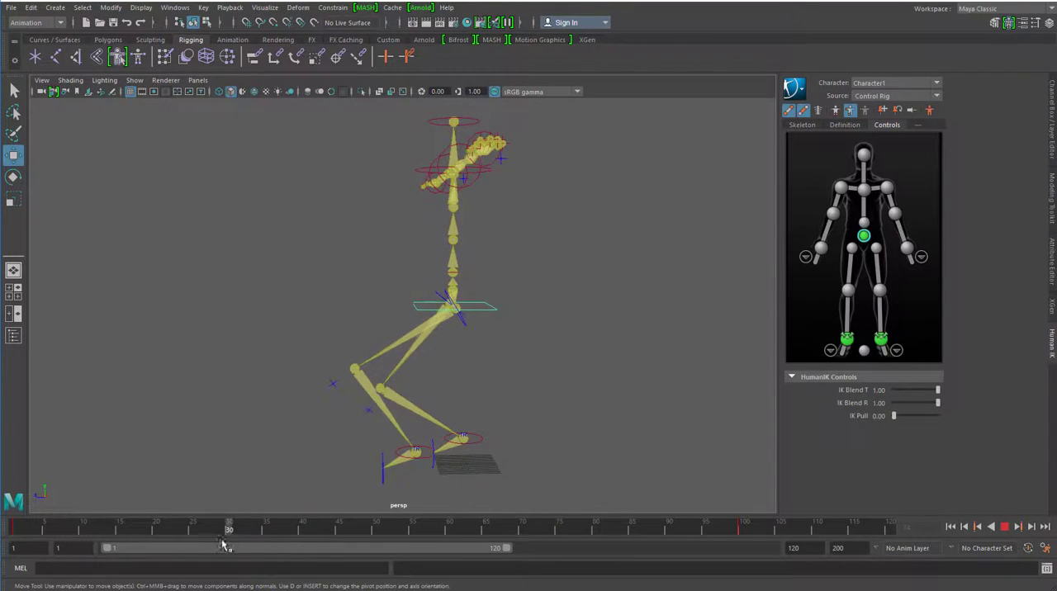
# Shift the hips forward mid-stride, then replay and stop around frame 53
pyautogui.moveTo(229, 548); pyautogui.dragTo(308, 547)
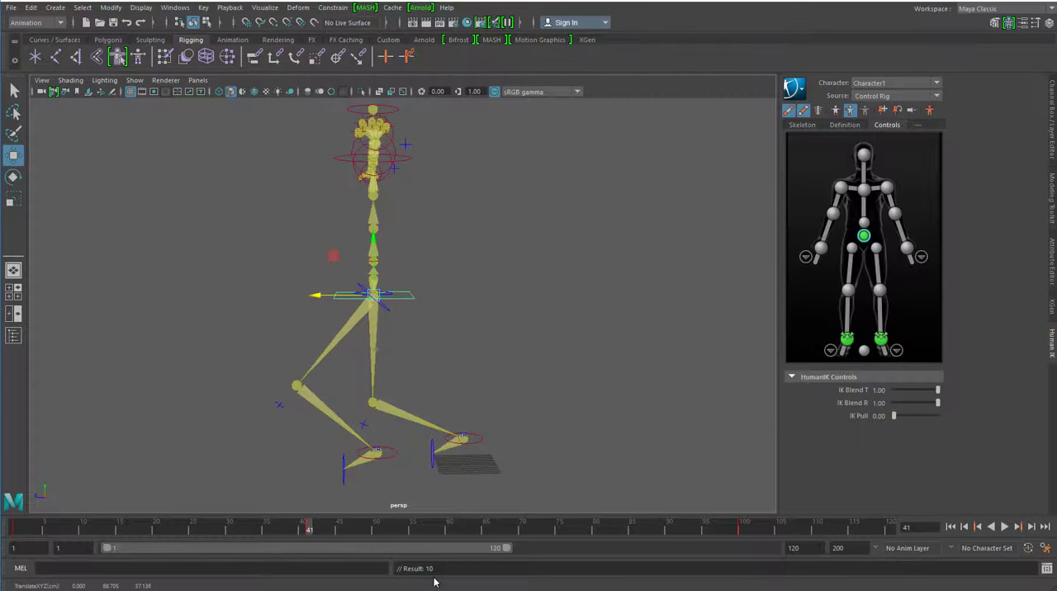
pyautogui.click(1004, 526)
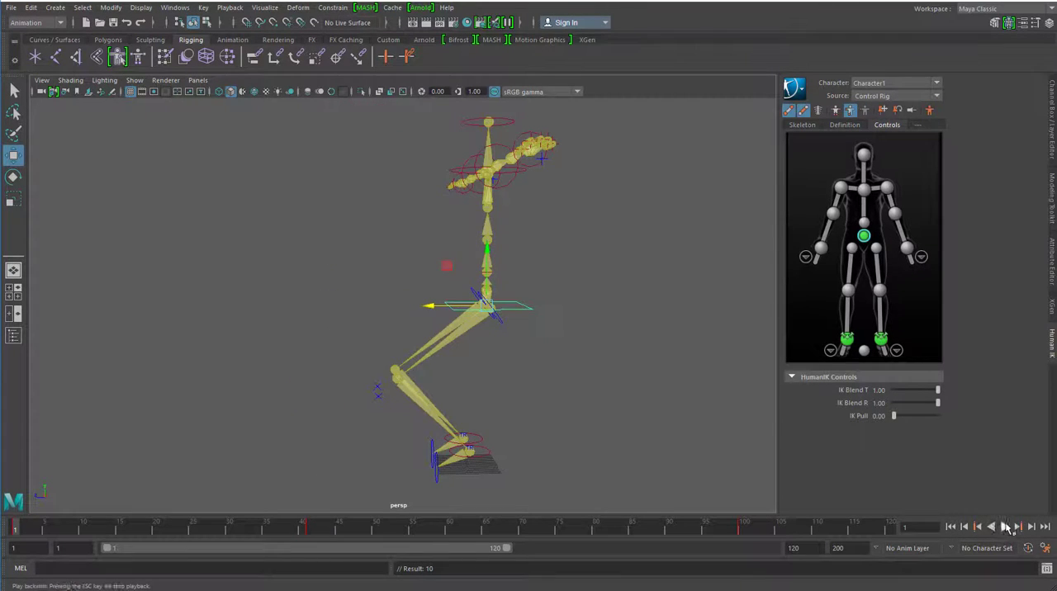
pyautogui.click(1006, 527)
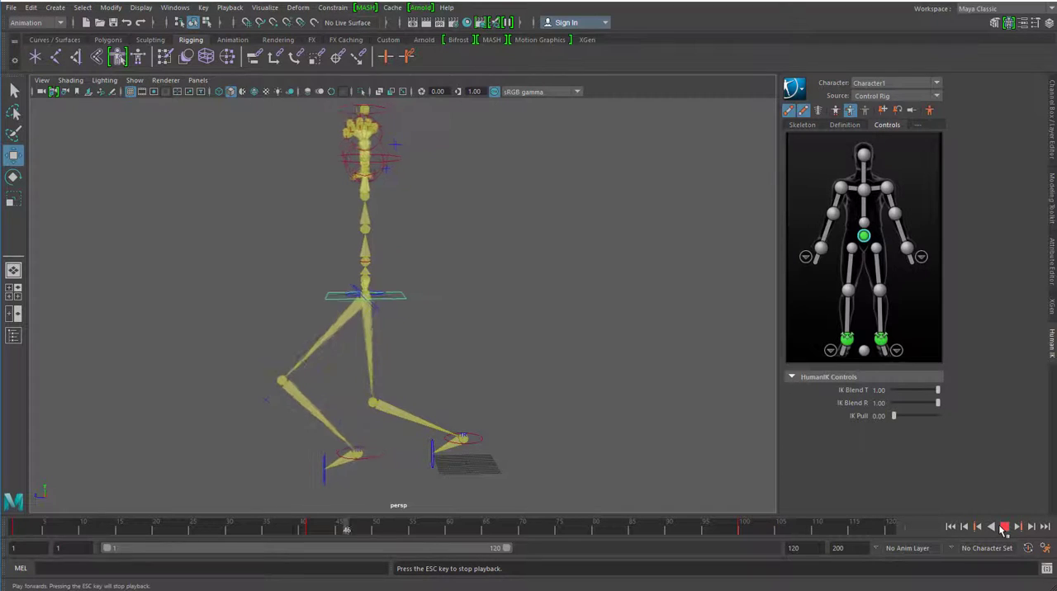
pyautogui.click(1004, 526)
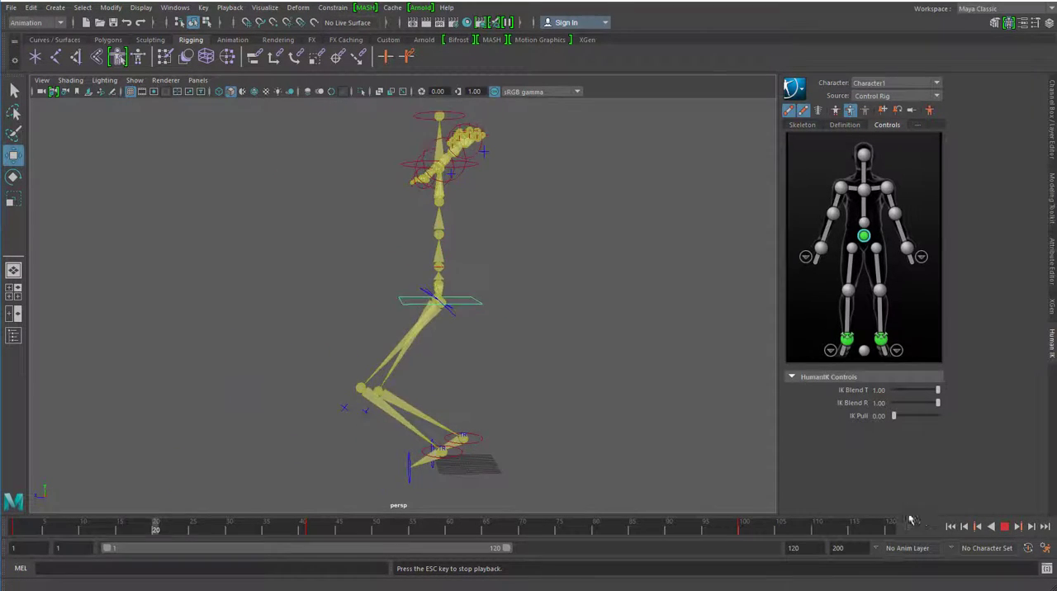
pyautogui.click(1004, 526)
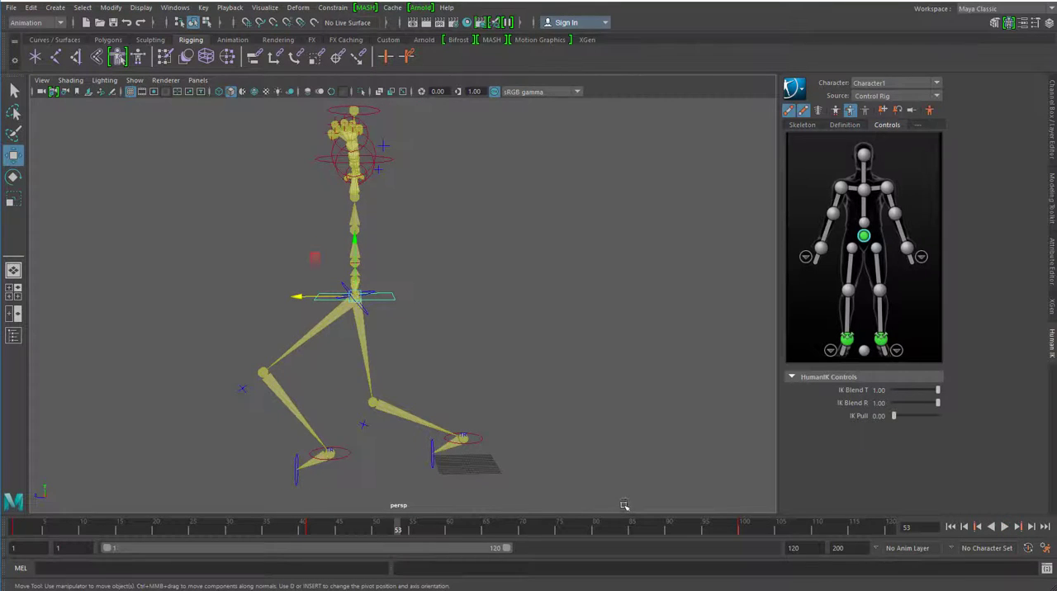
pyautogui.moveTo(568, 508)
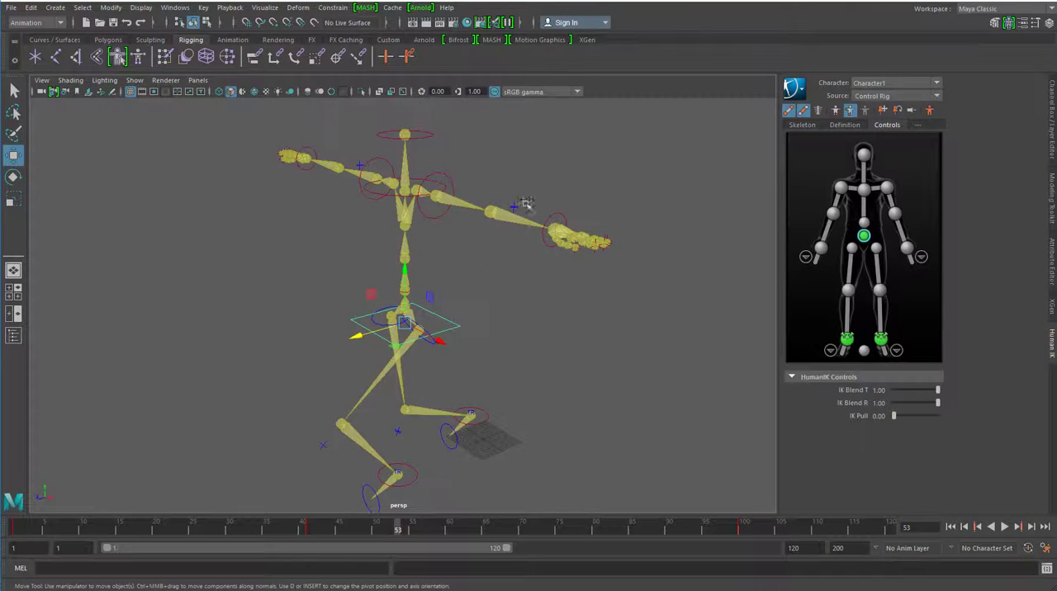
pyautogui.moveTo(622, 344)
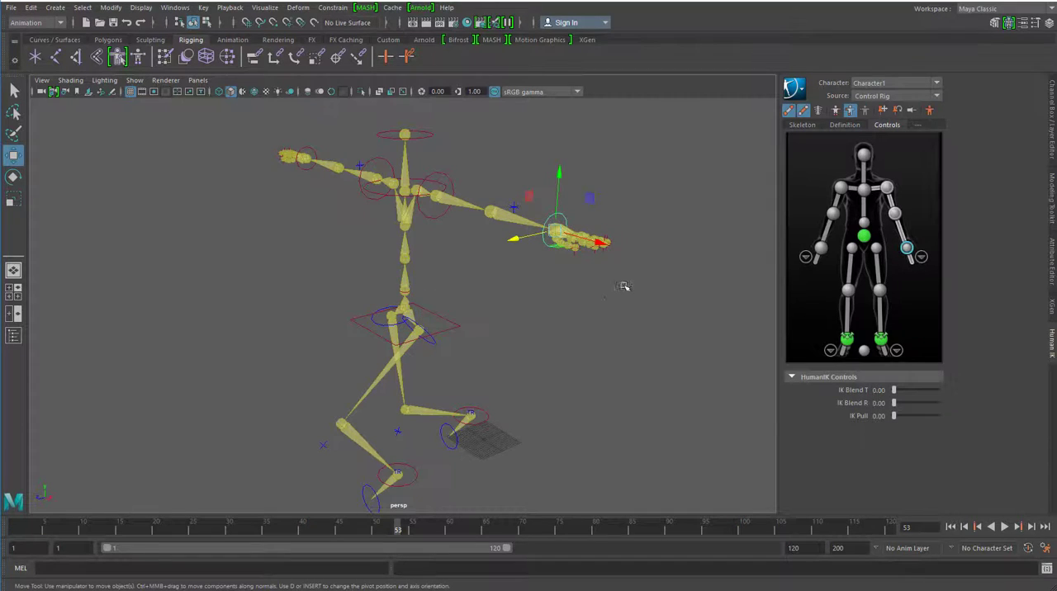
pyautogui.moveTo(582, 252)
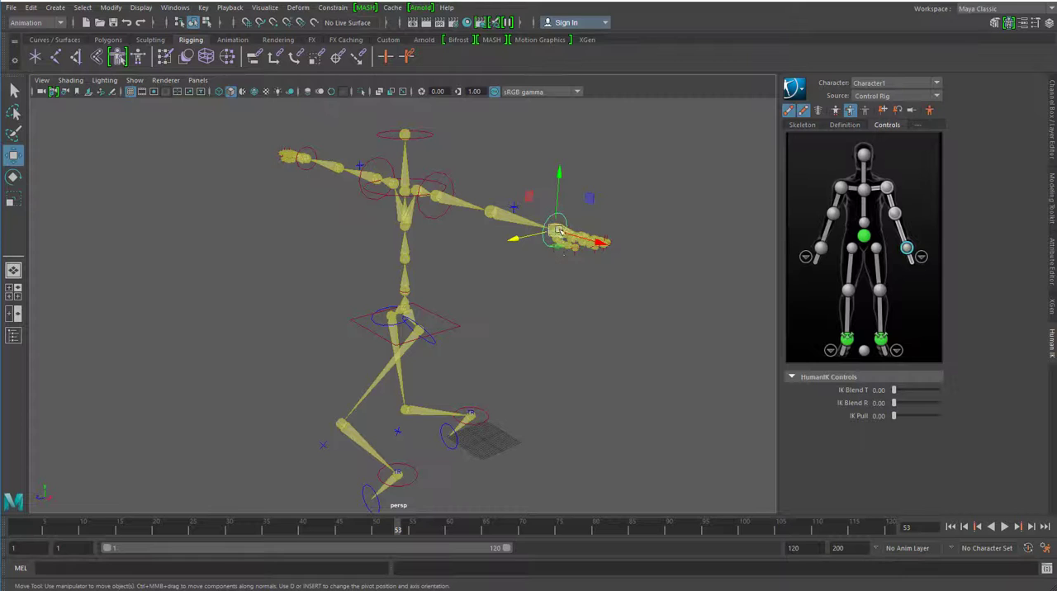
# Lower the arm from T-pose down beside the body, then select the other hand's control
pyautogui.moveTo(557, 231); pyautogui.dragTo(446, 273)
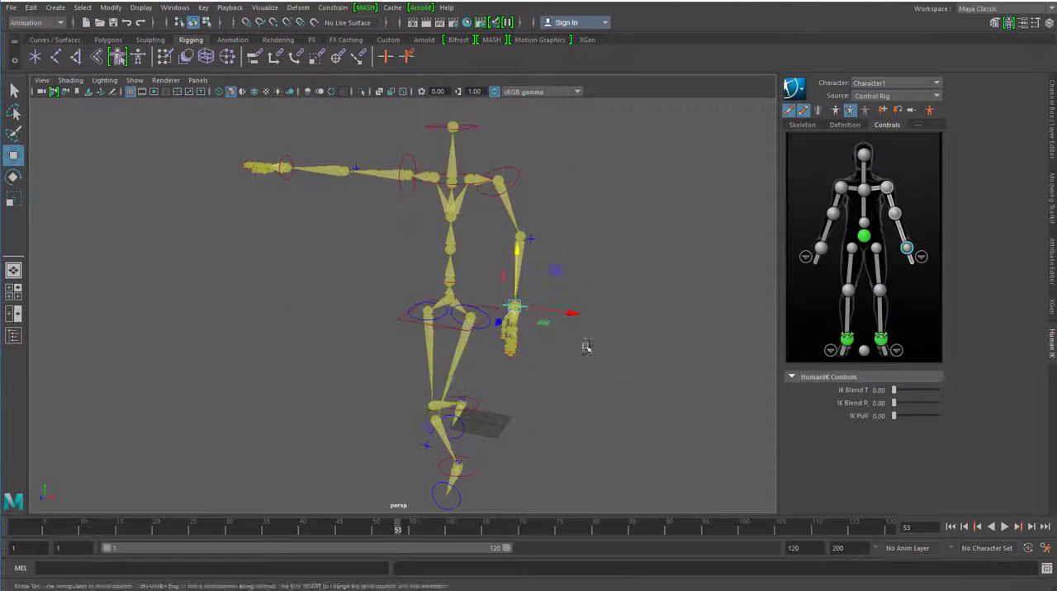
pyautogui.click(285, 169)
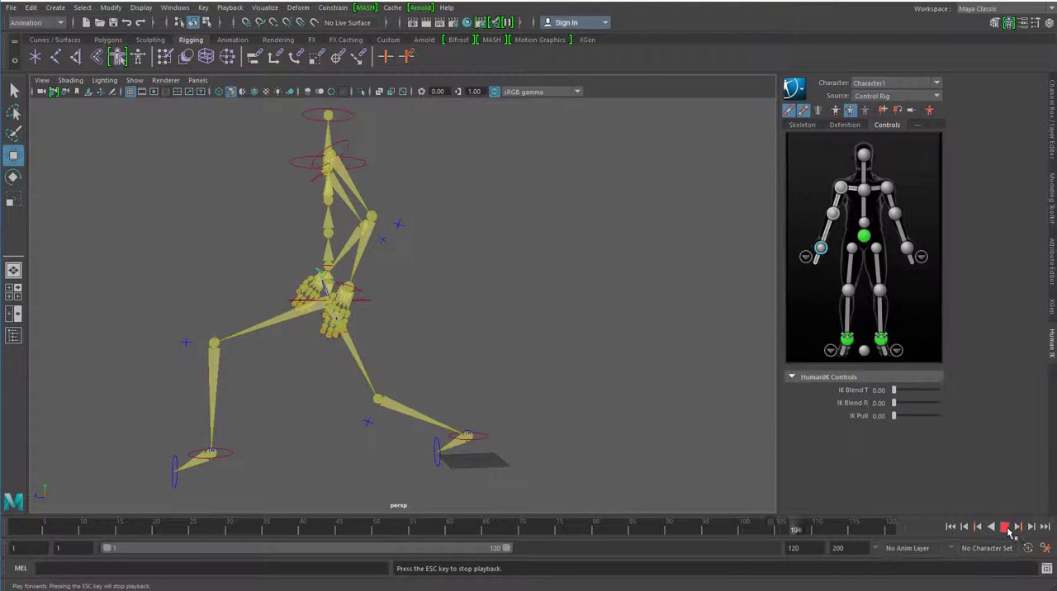
# Stop playback at frame 15, select the Head control and rotate it into a tilt
pyautogui.click(1005, 526)
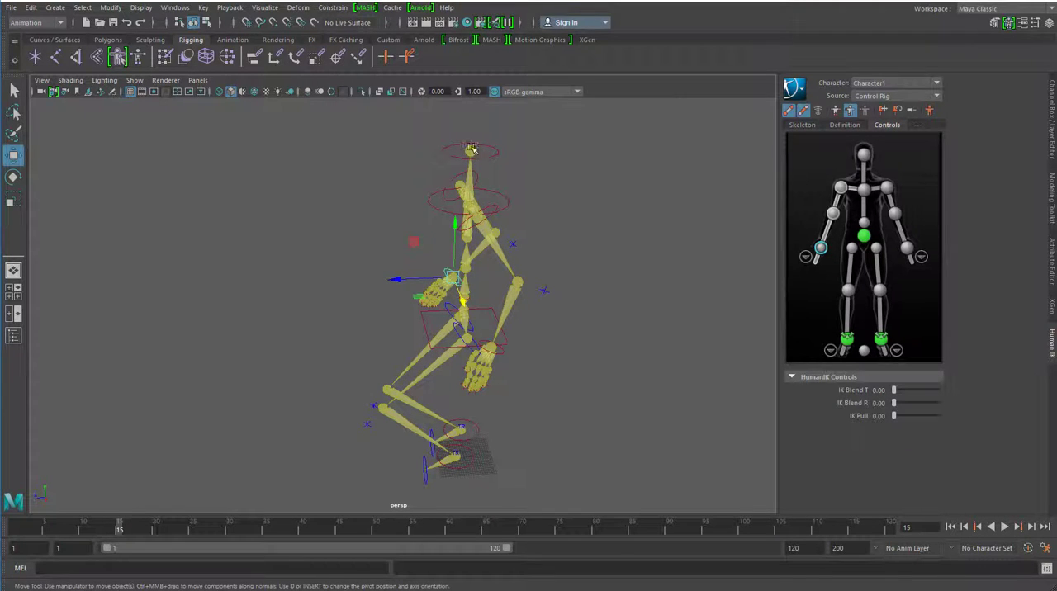
pyautogui.click(471, 152)
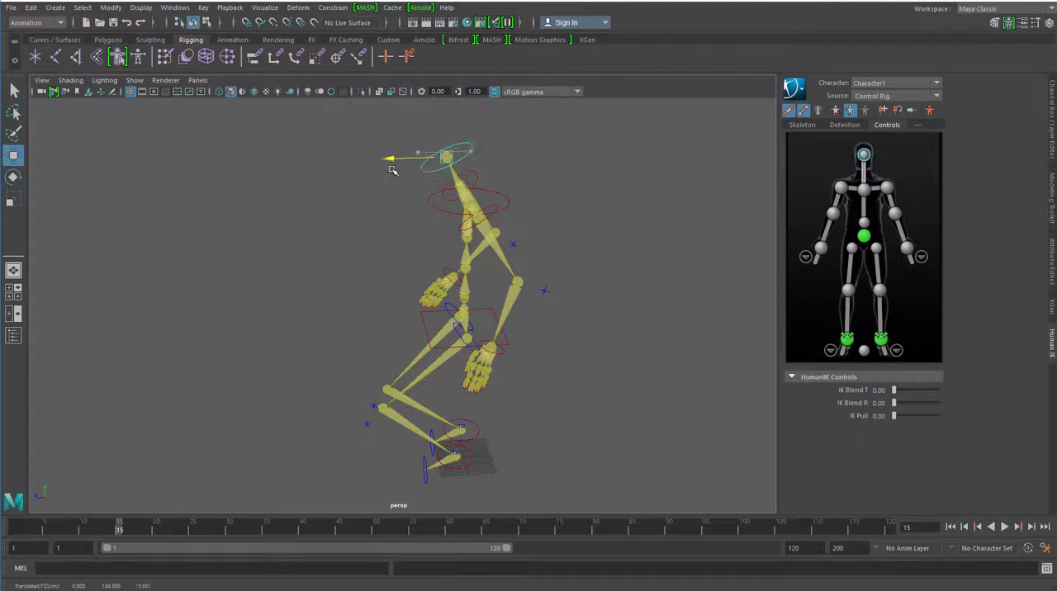
pyautogui.click(459, 155)
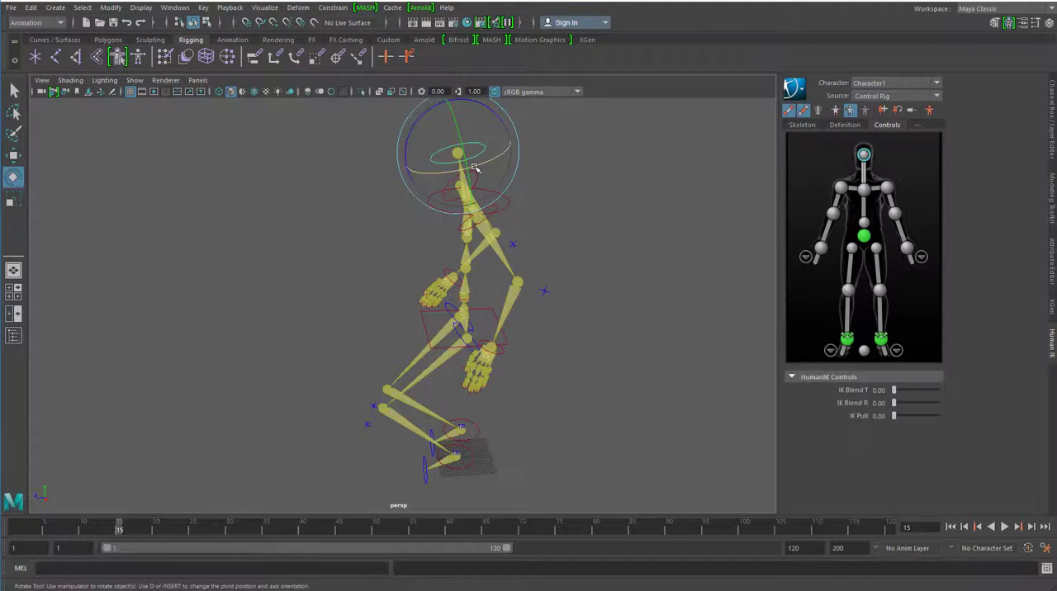
pyautogui.moveTo(475, 168); pyautogui.dragTo(451, 177)
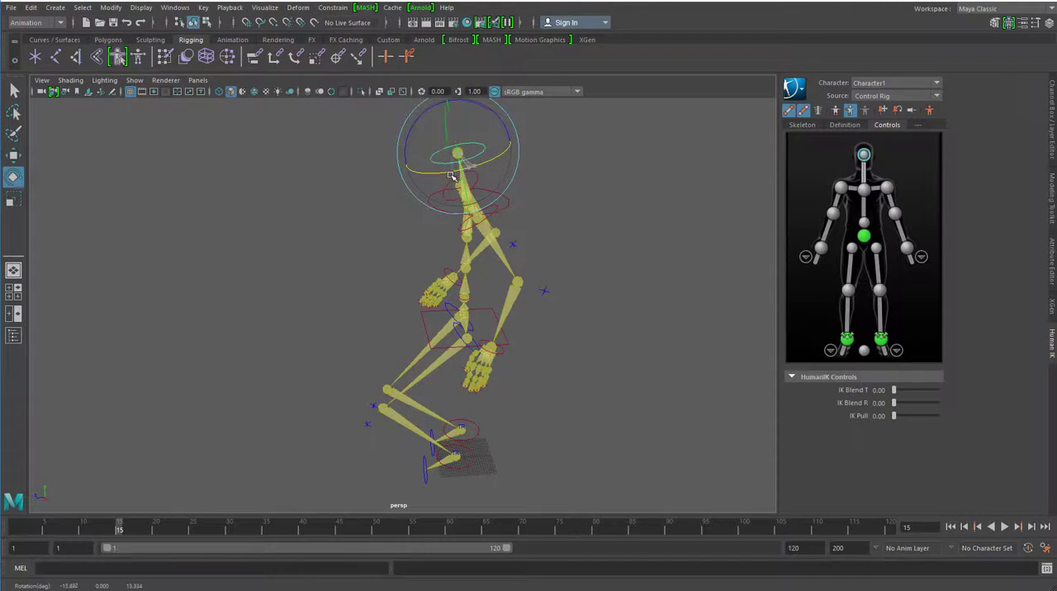